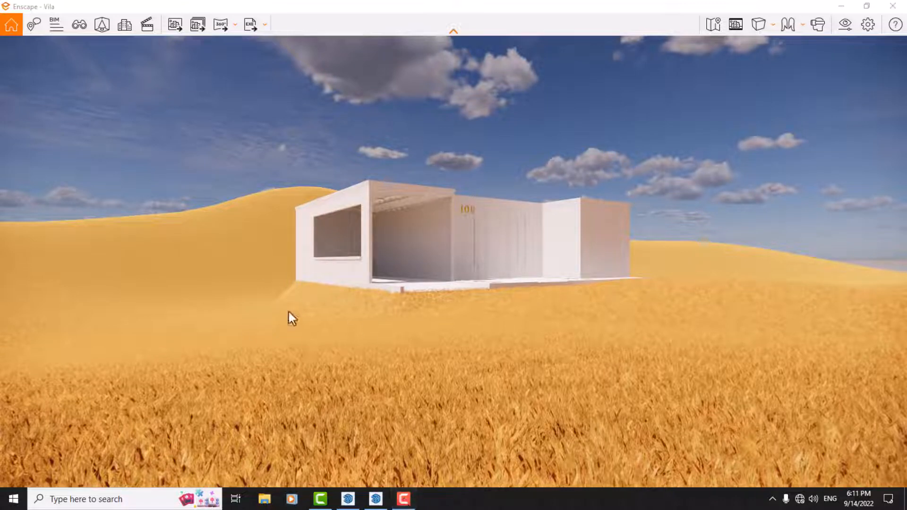
# Step: Enable Safe Frame and switch the camera to Two-Point projection
pyautogui.click(734, 24)
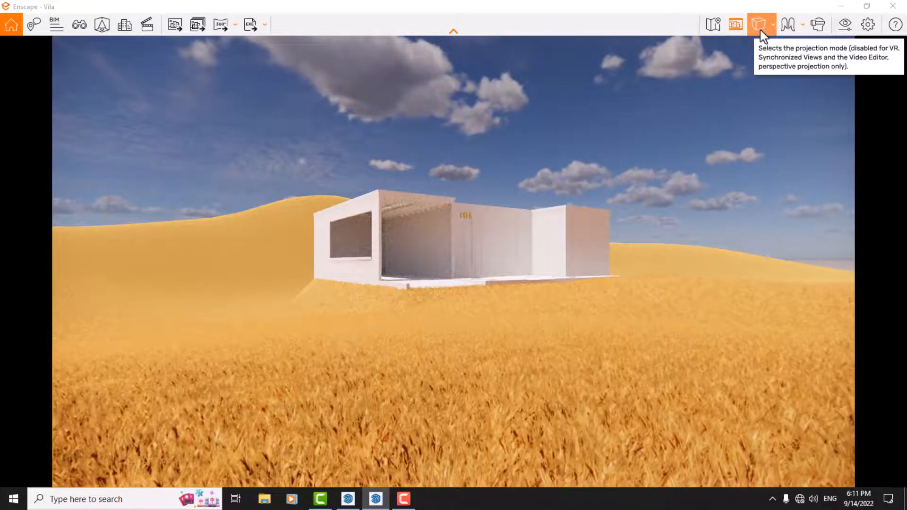
pyautogui.click(759, 24)
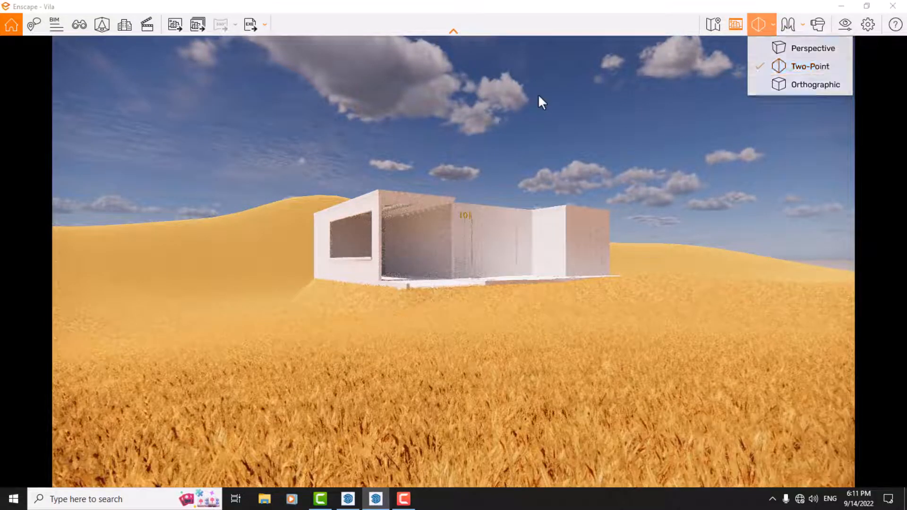
pyautogui.click(758, 24)
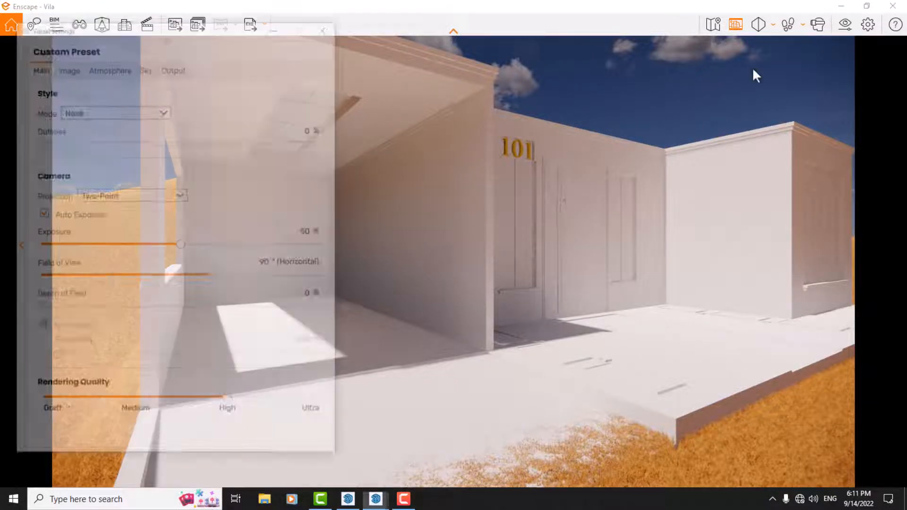
# Step: In the Image tab, test chromatic aberration values and finish at 100%
pyautogui.click(66, 66)
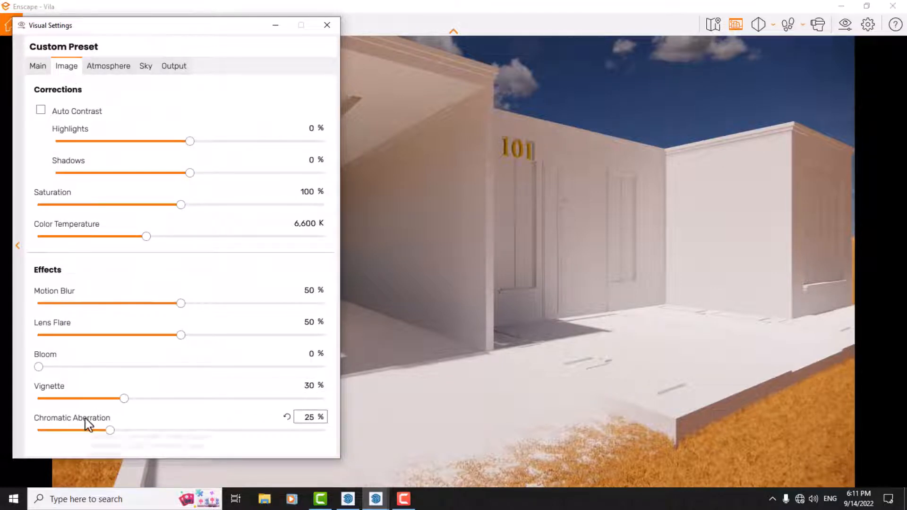
pyautogui.moveTo(99, 430)
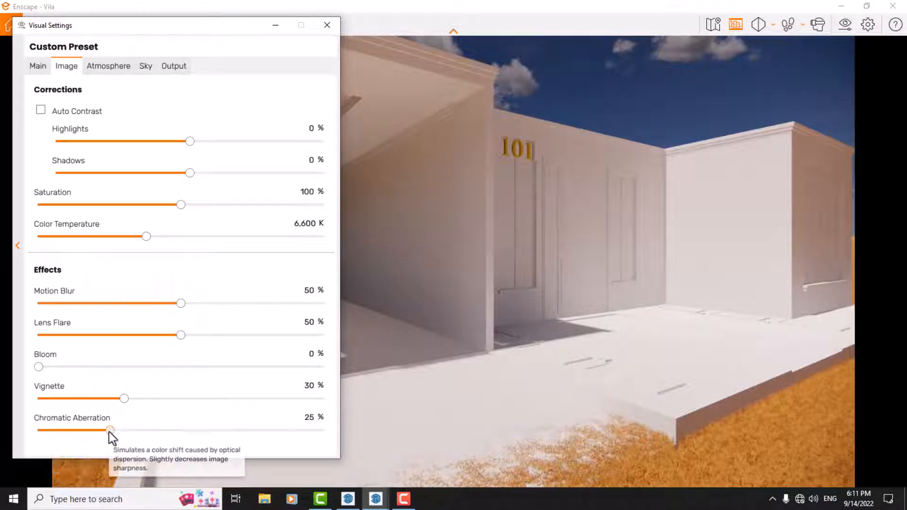
pyautogui.moveTo(111, 430); pyautogui.dragTo(323, 430)
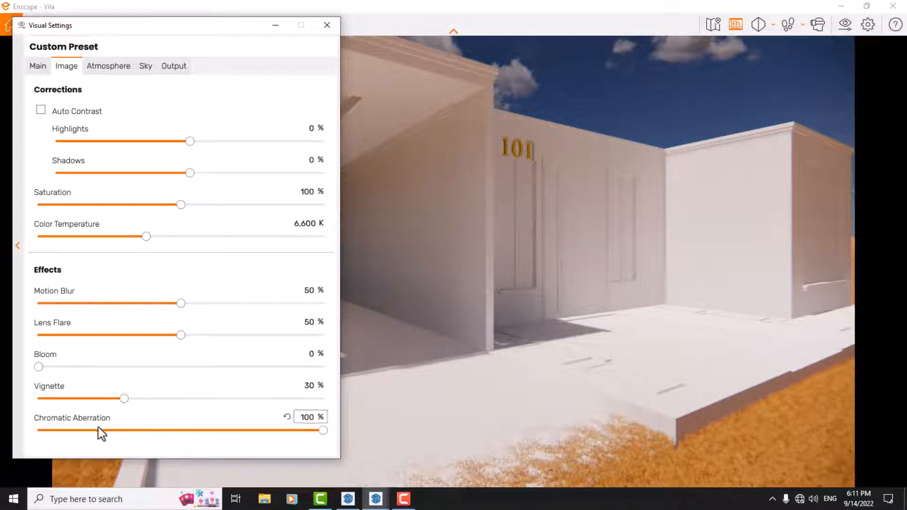
pyautogui.moveTo(102, 431)
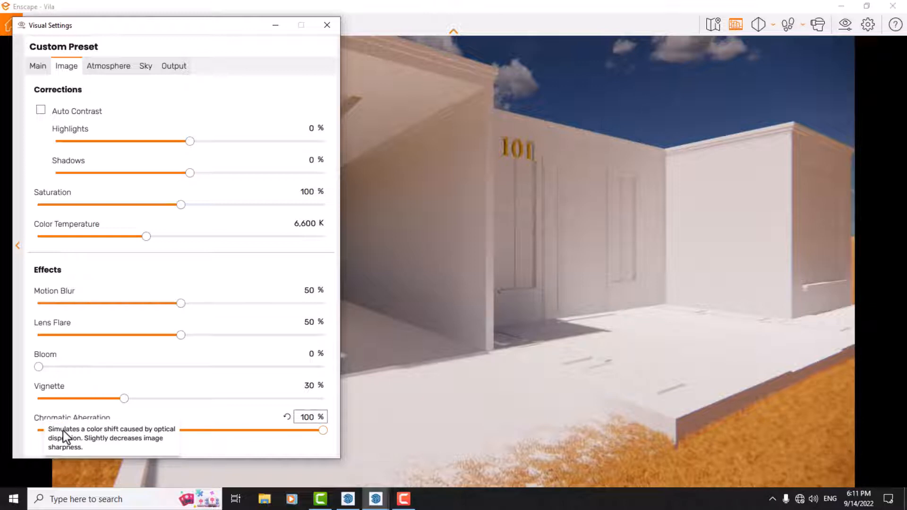
pyautogui.moveTo(322, 430); pyautogui.dragTo(291, 430)
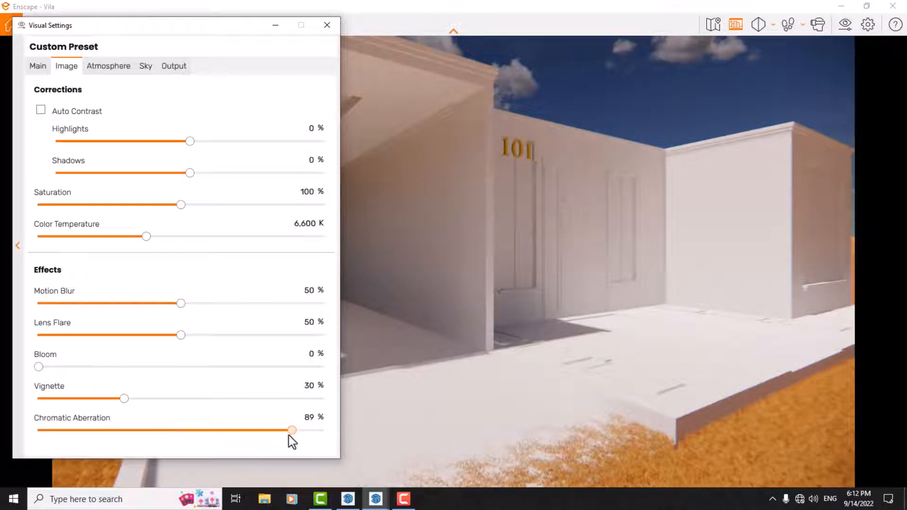
pyautogui.moveTo(292, 430); pyautogui.dragTo(137, 430)
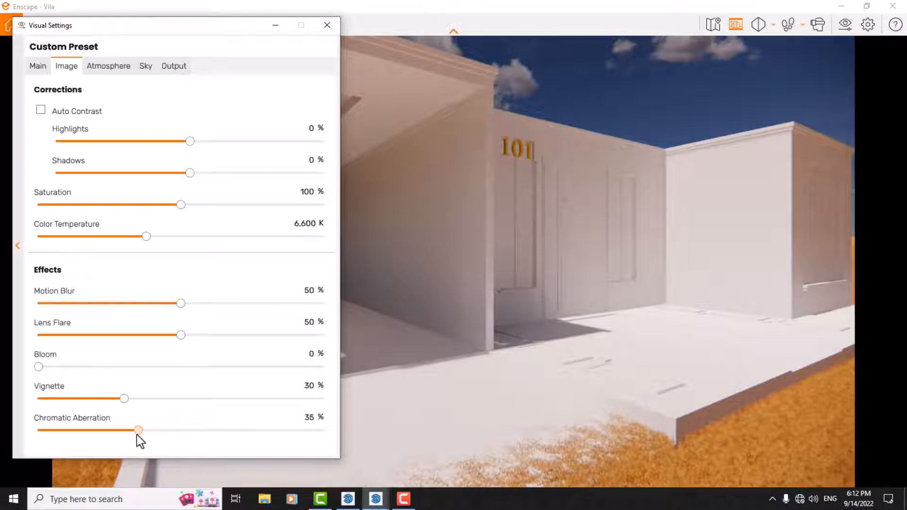
pyautogui.moveTo(137, 430); pyautogui.dragTo(38, 429)
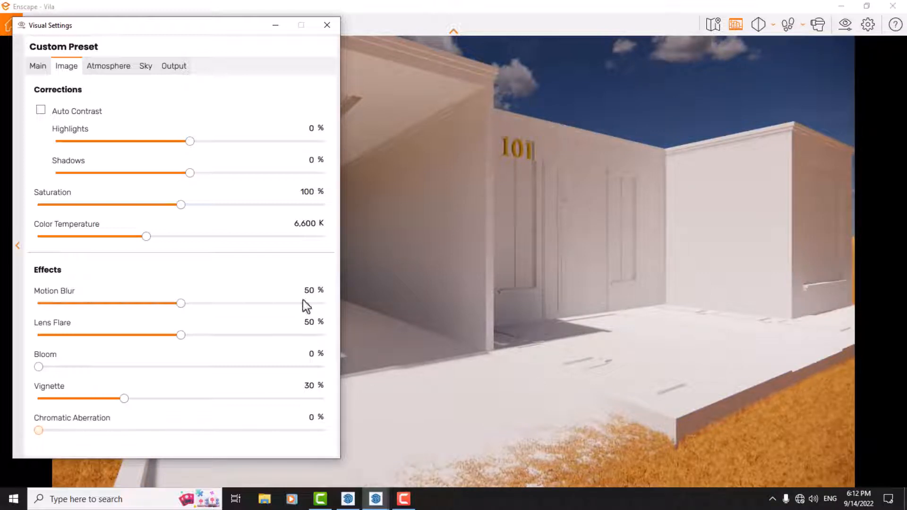
pyautogui.moveTo(39, 449)
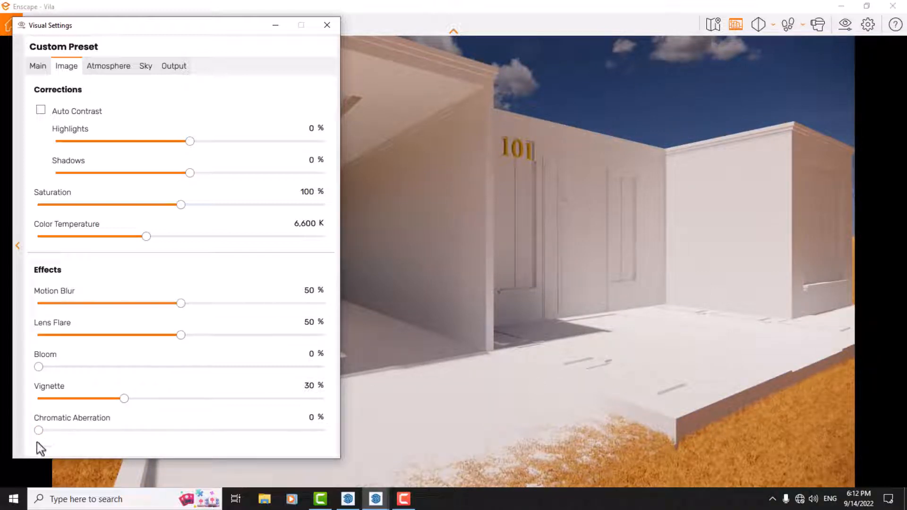
pyautogui.moveTo(38, 431); pyautogui.dragTo(294, 431)
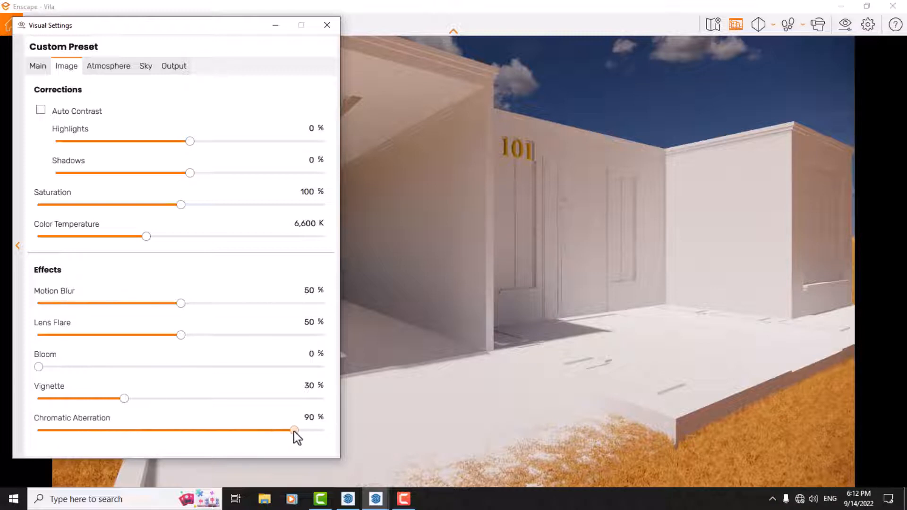
pyautogui.moveTo(294, 430); pyautogui.dragTo(323, 431)
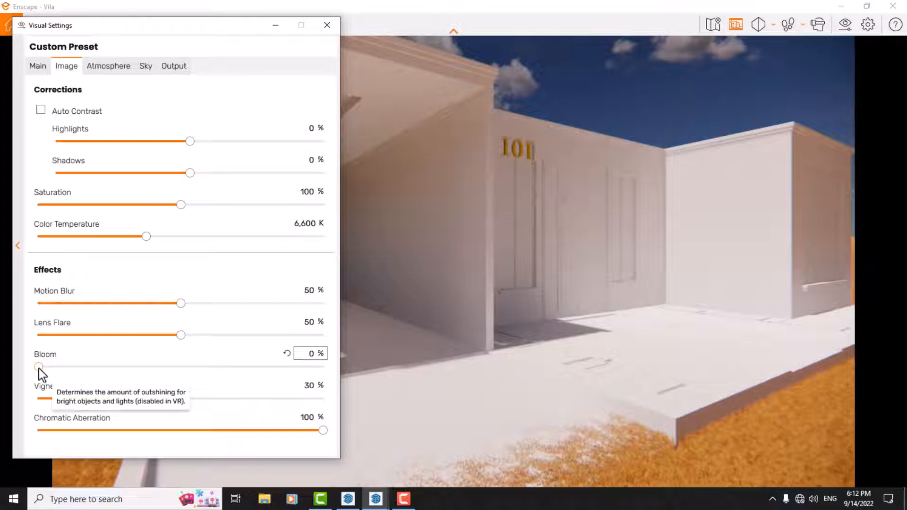
# Step: Preview bloom at full strength, then settle it at a subtle 6%
pyautogui.moveTo(38, 366); pyautogui.dragTo(47, 366)
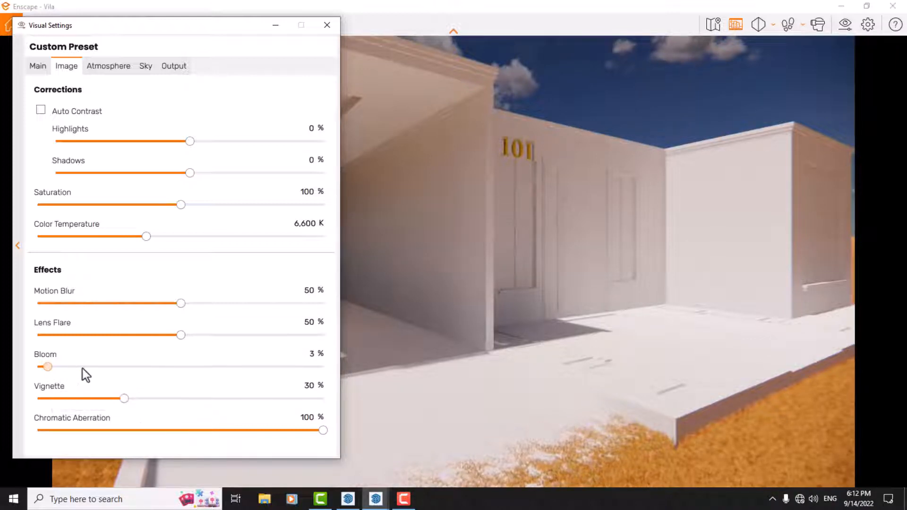
pyautogui.moveTo(48, 366); pyautogui.dragTo(214, 367)
pyautogui.write('100')
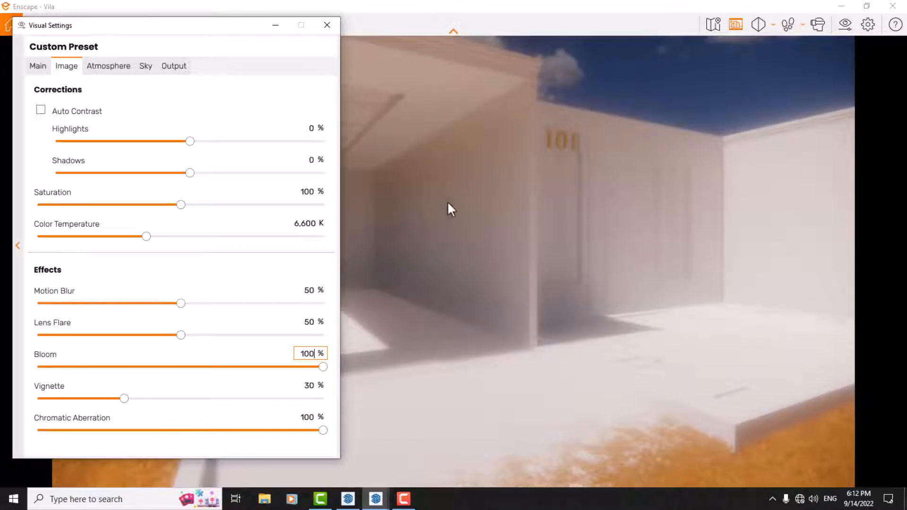
pyautogui.moveTo(131, 358)
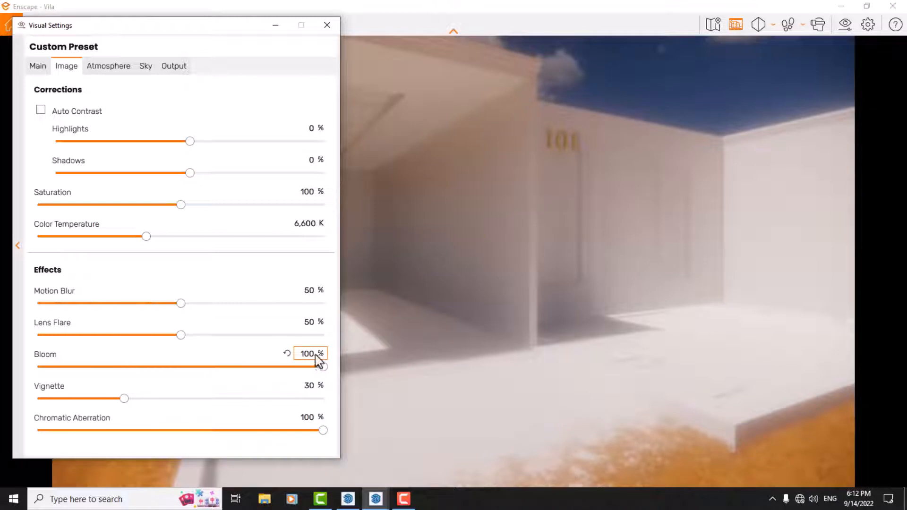
pyautogui.moveTo(322, 366); pyautogui.dragTo(55, 366)
pyautogui.write('0')
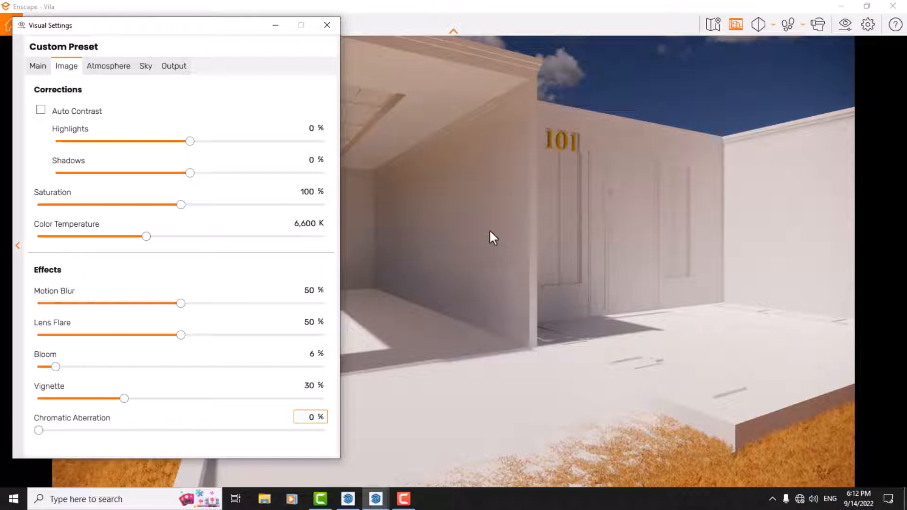
pyautogui.moveTo(326, 373)
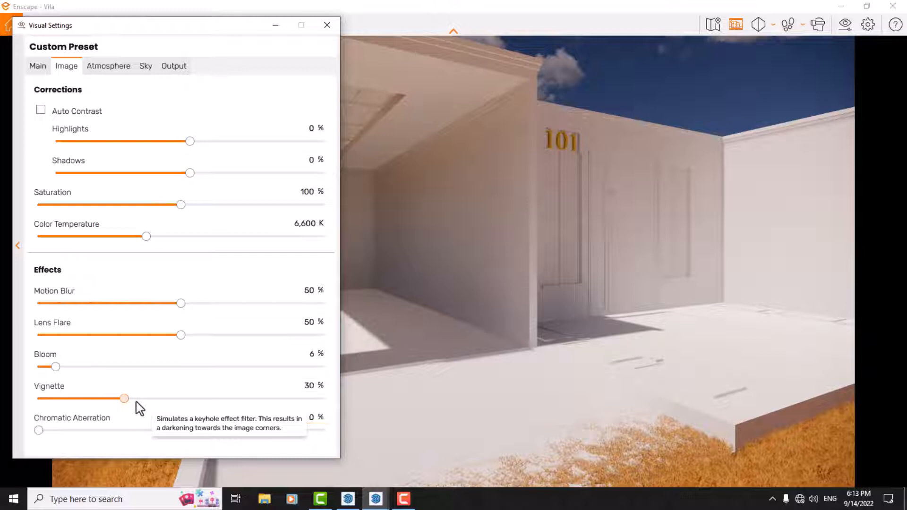
# Step: Push vignette to 75%, then enter an exact vignette value of 6%
pyautogui.moveTo(124, 399); pyautogui.dragTo(252, 398)
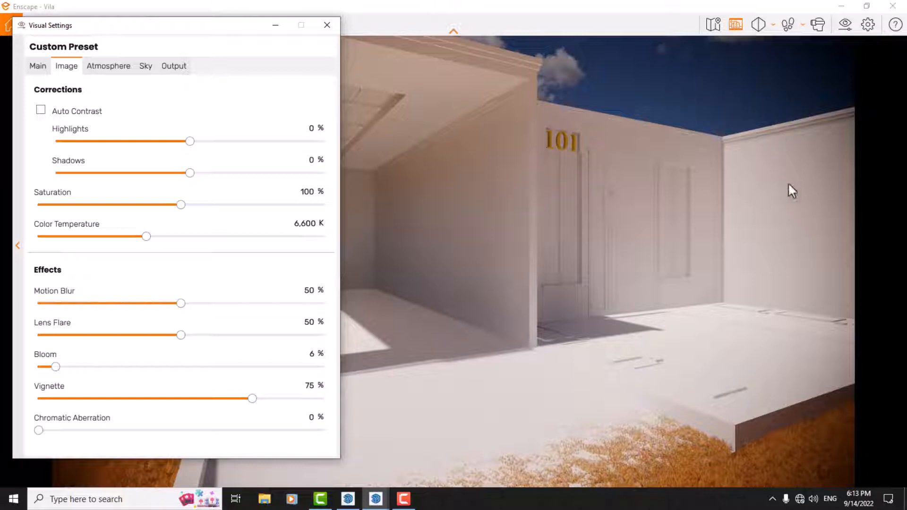
pyautogui.moveTo(600, 57)
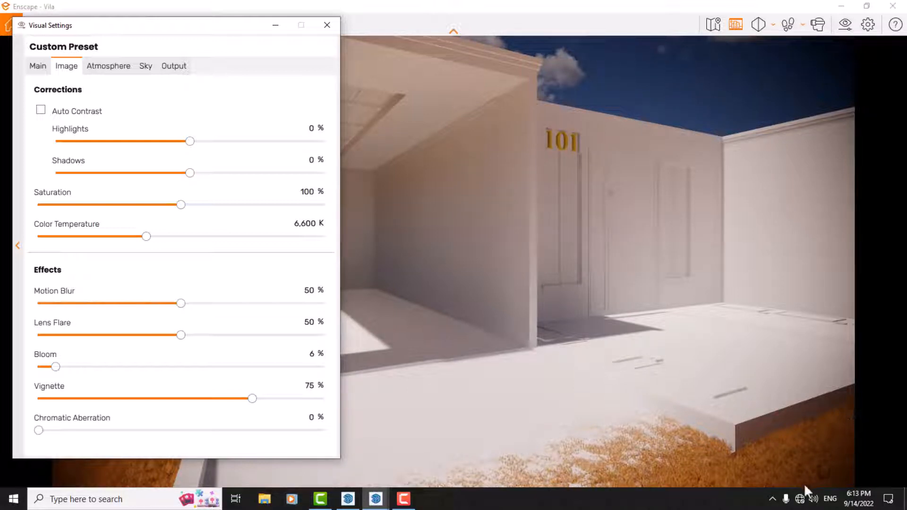
pyautogui.moveTo(655, 459)
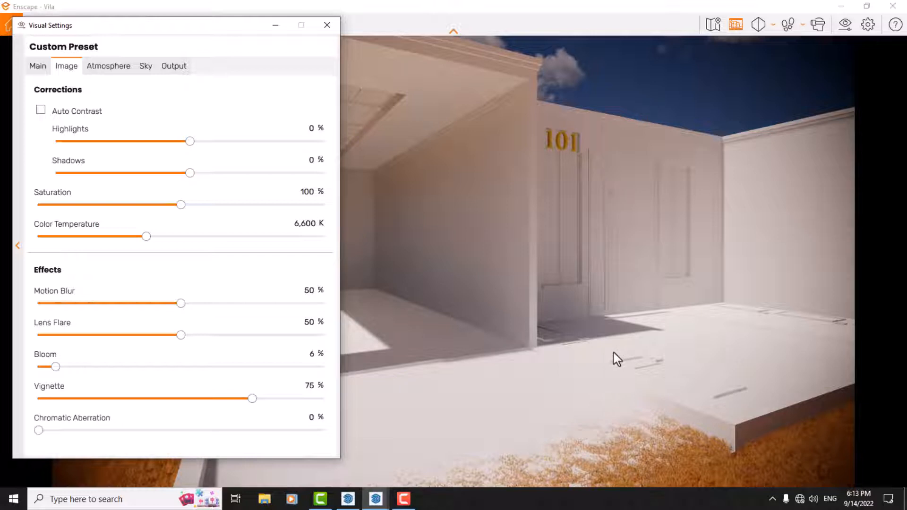
pyautogui.moveTo(301, 404)
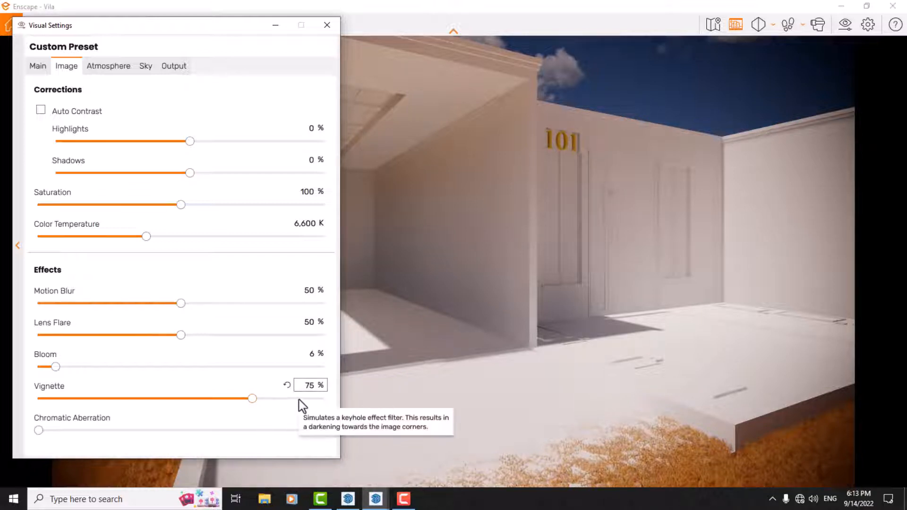
pyautogui.click(309, 385)
pyautogui.write('6')
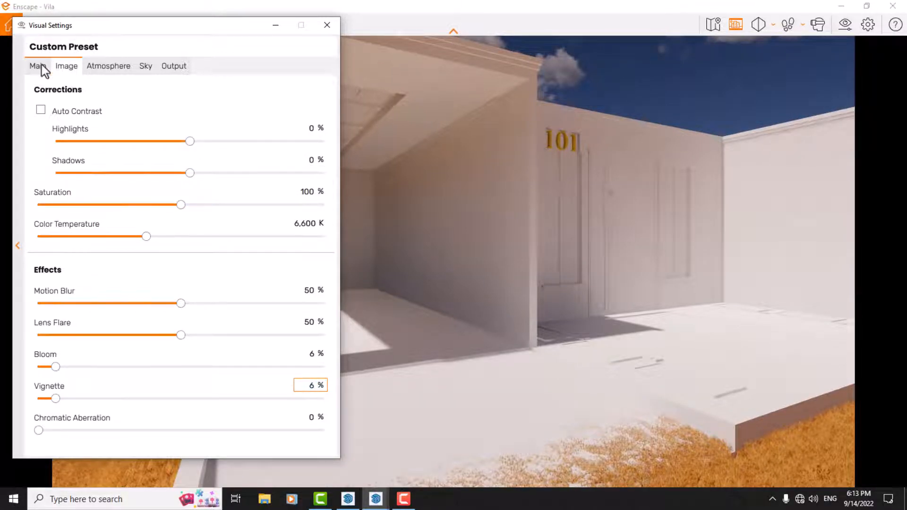
# Step: Set Mode to White in the Main tab, reopen Visual Settings and move it aside
pyautogui.click(37, 65)
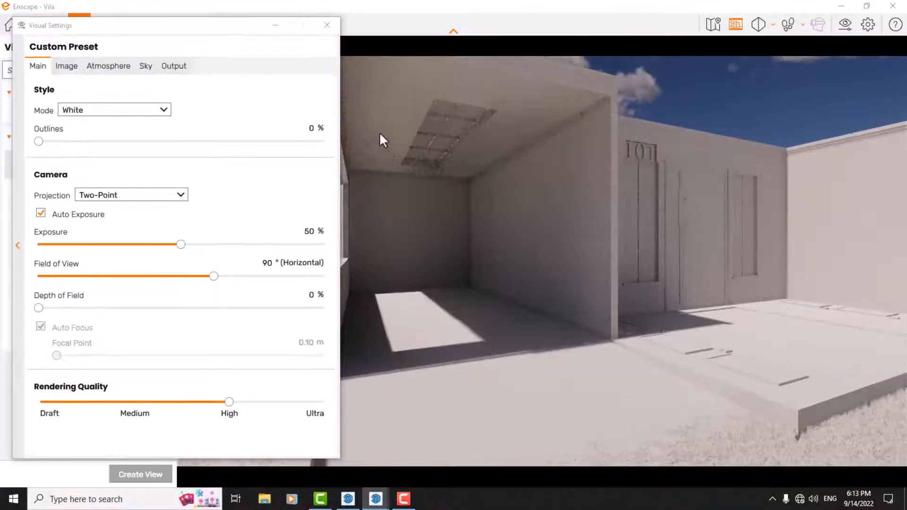
pyautogui.click(79, 25)
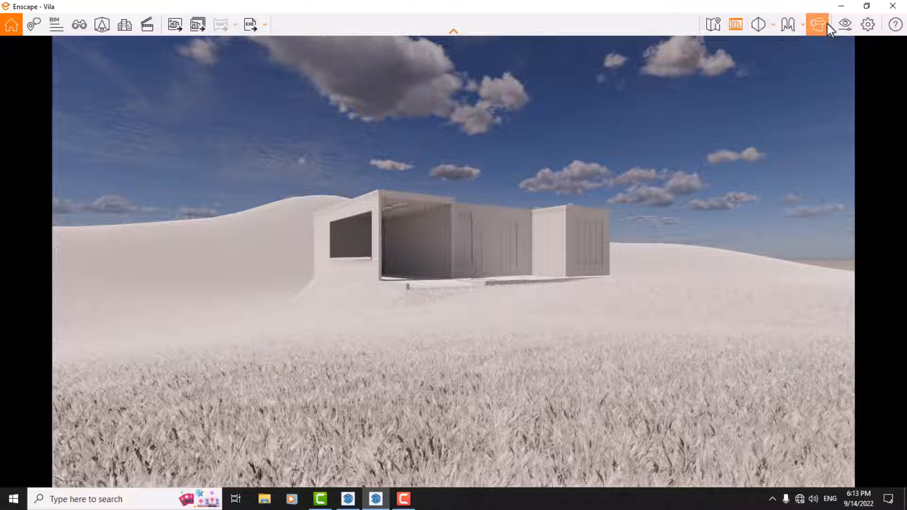
pyautogui.click(843, 25)
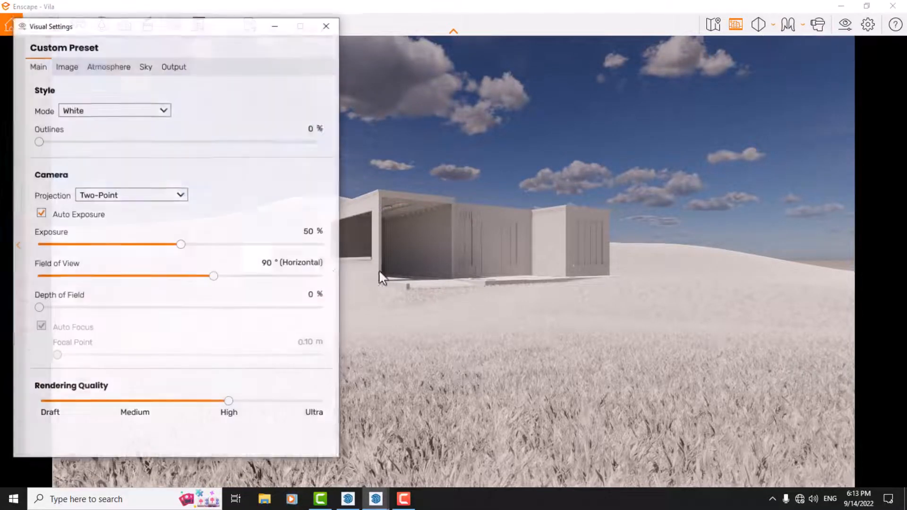
pyautogui.moveTo(174, 26); pyautogui.dragTo(333, 37)
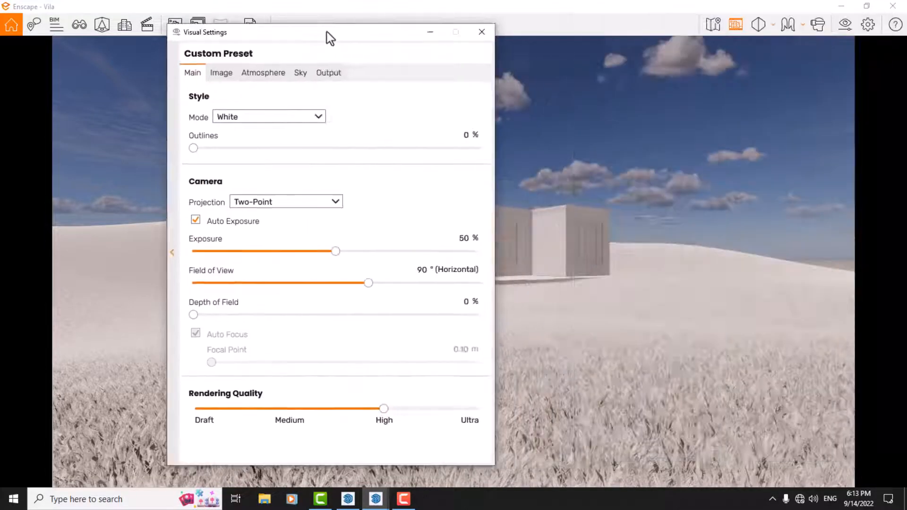
pyautogui.click(480, 31)
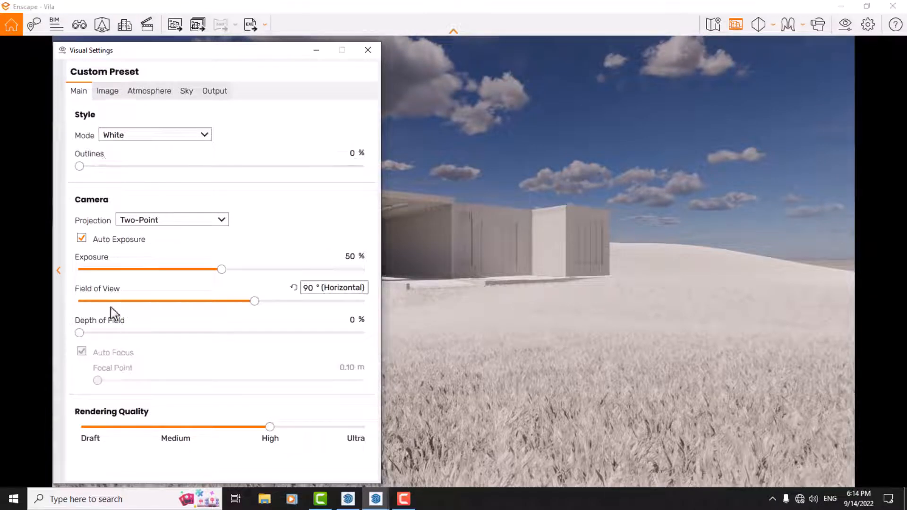
# Step: Narrow the field of view to 46° and hide Visual Settings to see the render
pyautogui.moveTo(254, 301); pyautogui.dragTo(249, 301)
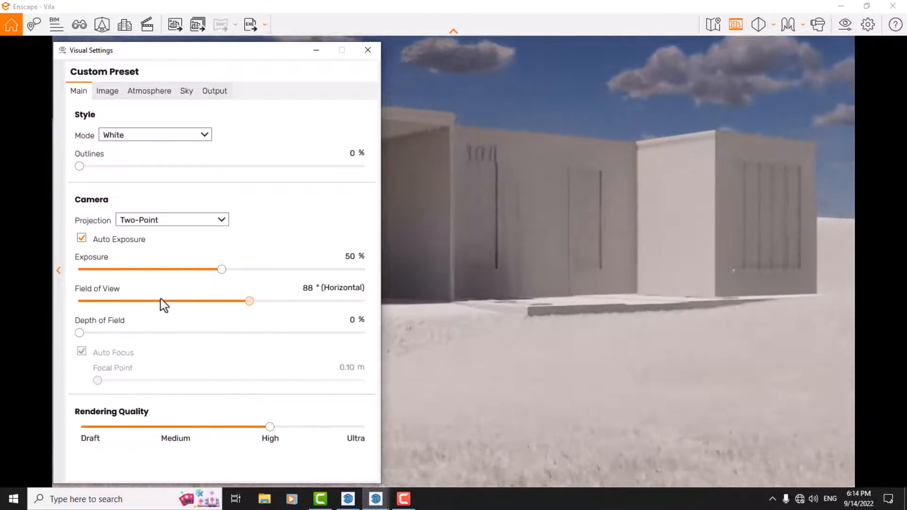
pyautogui.moveTo(249, 301); pyautogui.dragTo(159, 300)
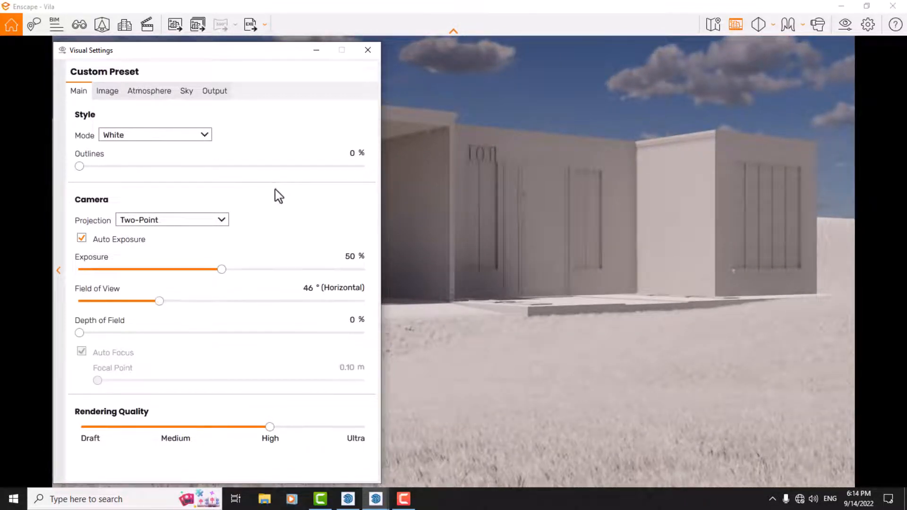
pyautogui.click(368, 49)
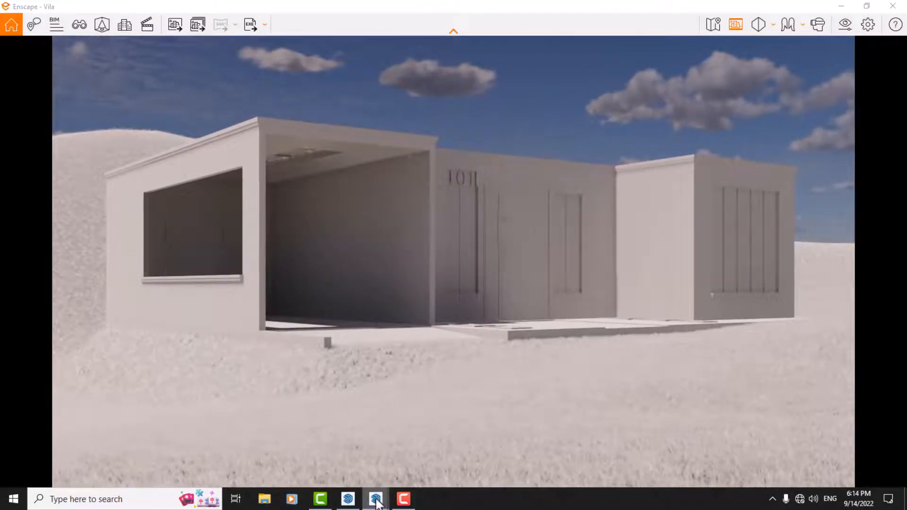
pyautogui.moveTo(374, 498)
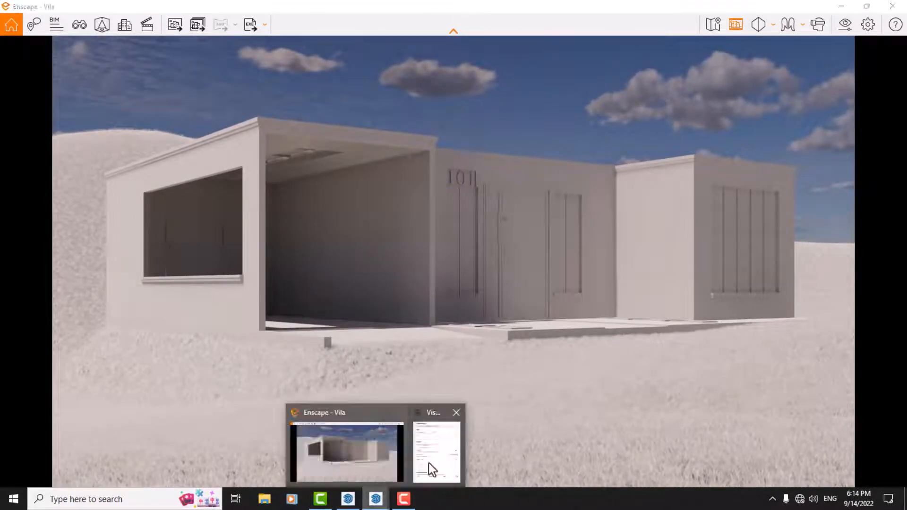
pyautogui.click(435, 450)
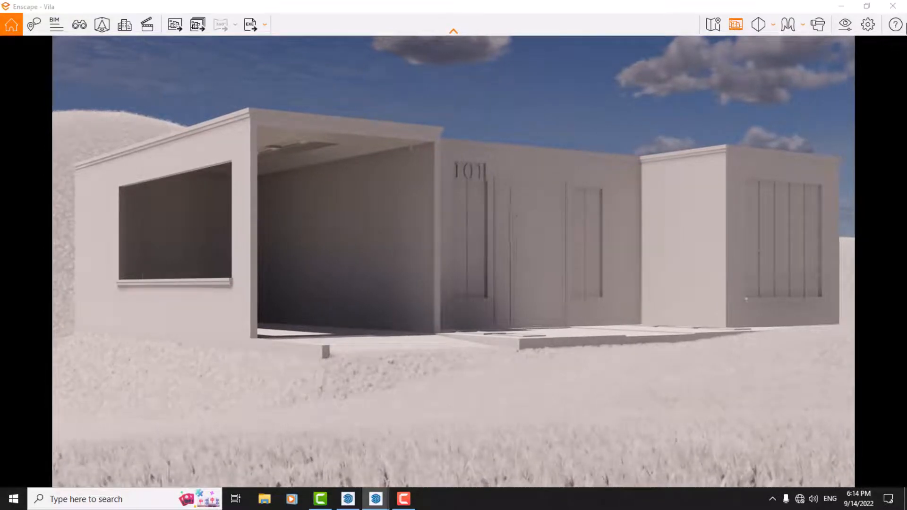
# Step: Set field of view to 40° and zero cloud density on the Sky tab
pyautogui.click(867, 25)
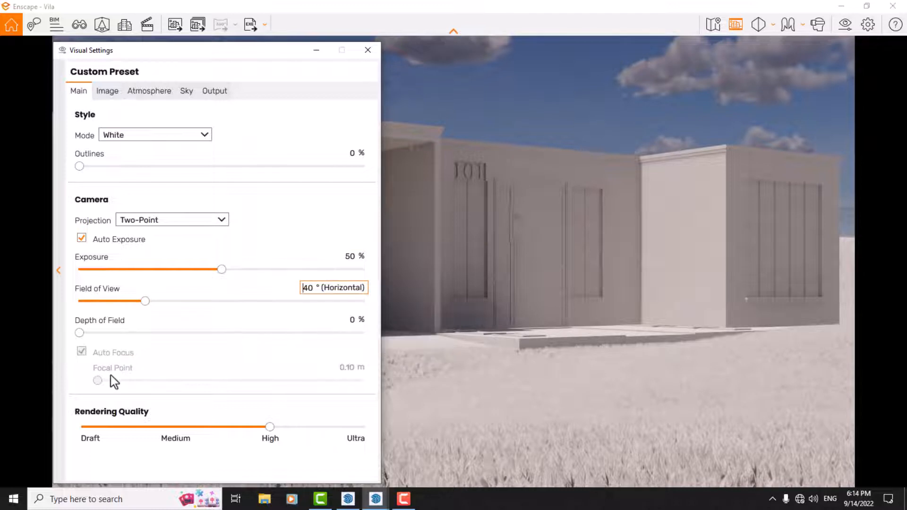
pyautogui.moveTo(81, 332)
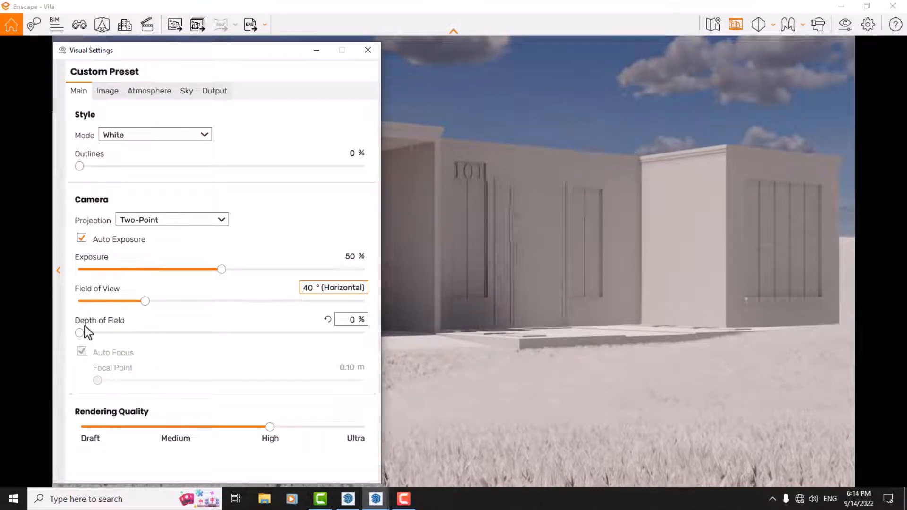
pyautogui.click(186, 91)
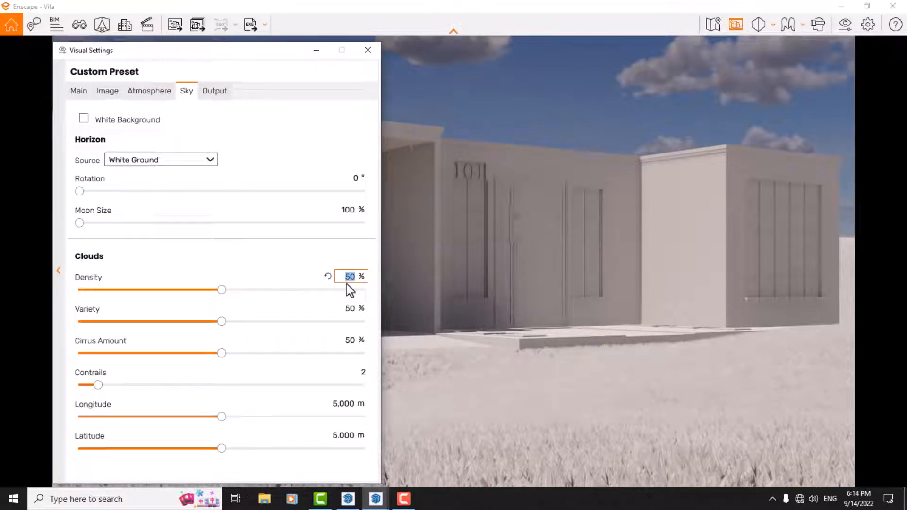
pyautogui.moveTo(223, 289); pyautogui.dragTo(78, 289)
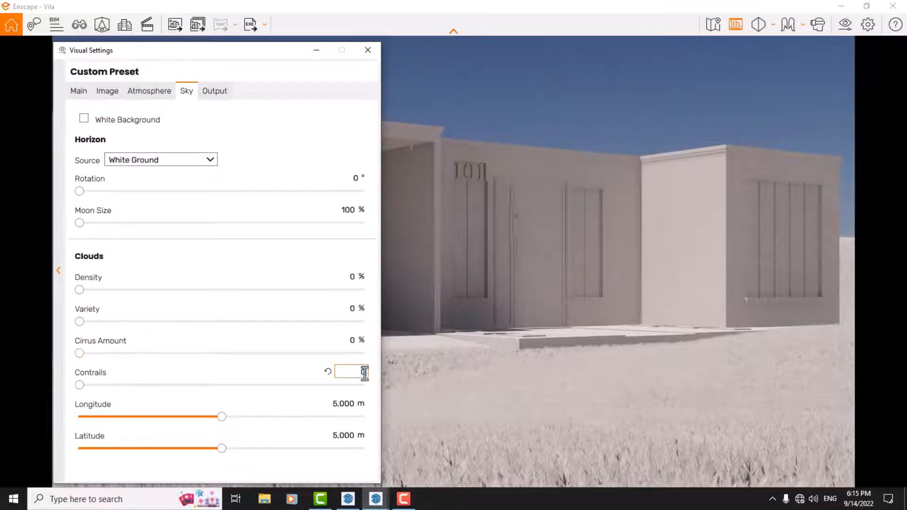
pyautogui.click(78, 91)
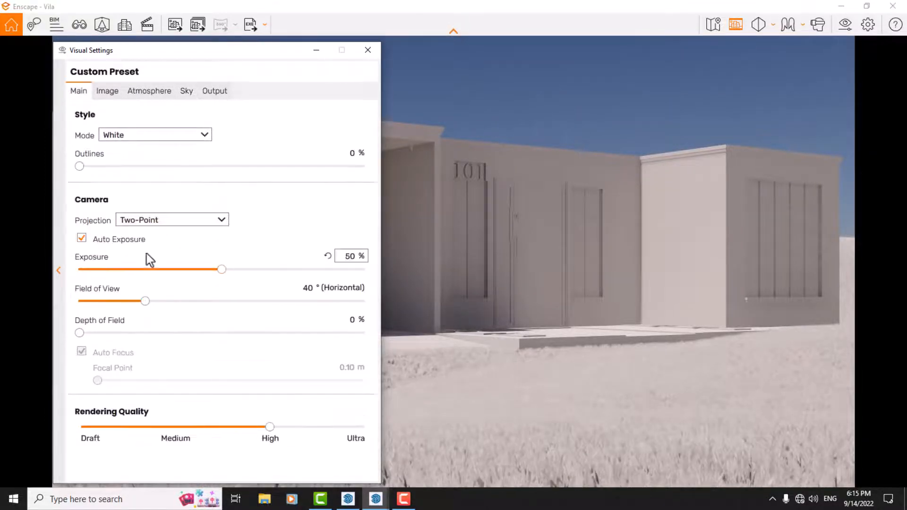
pyautogui.moveTo(100, 338)
pyautogui.write('20')
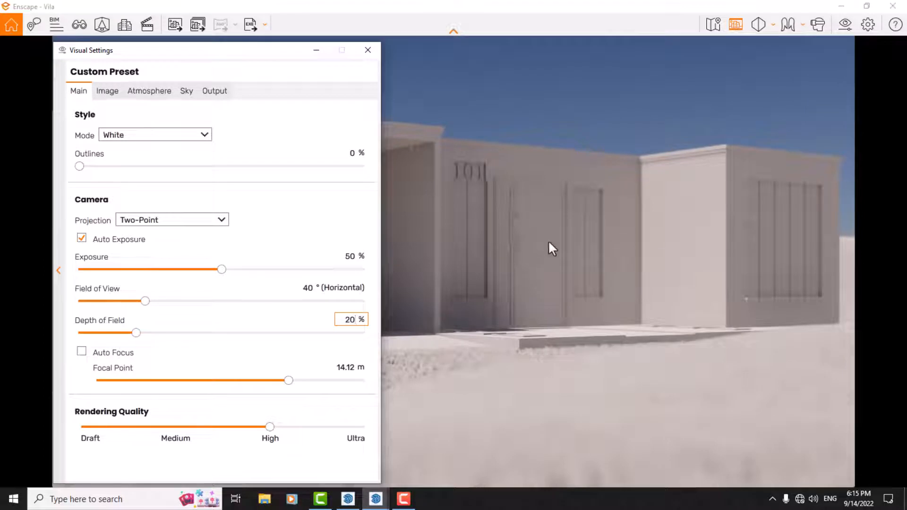
pyautogui.moveTo(500, 232)
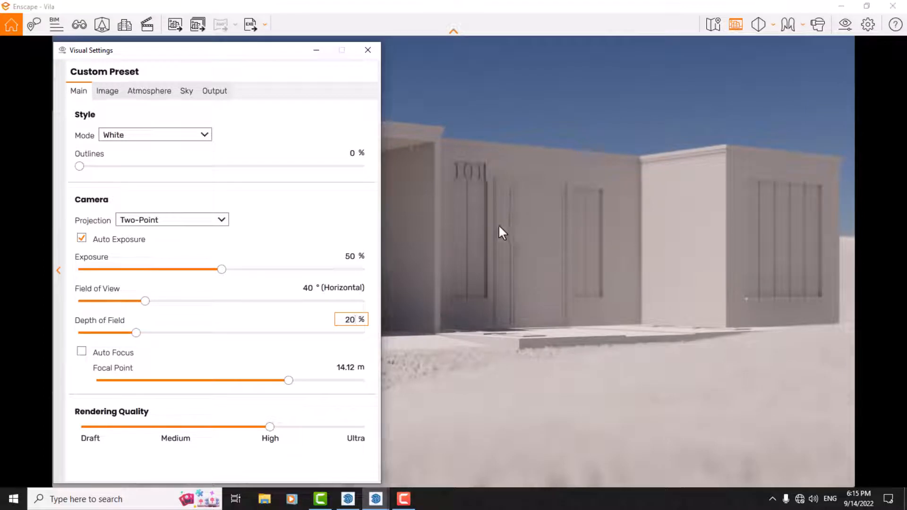
pyautogui.moveTo(86, 358)
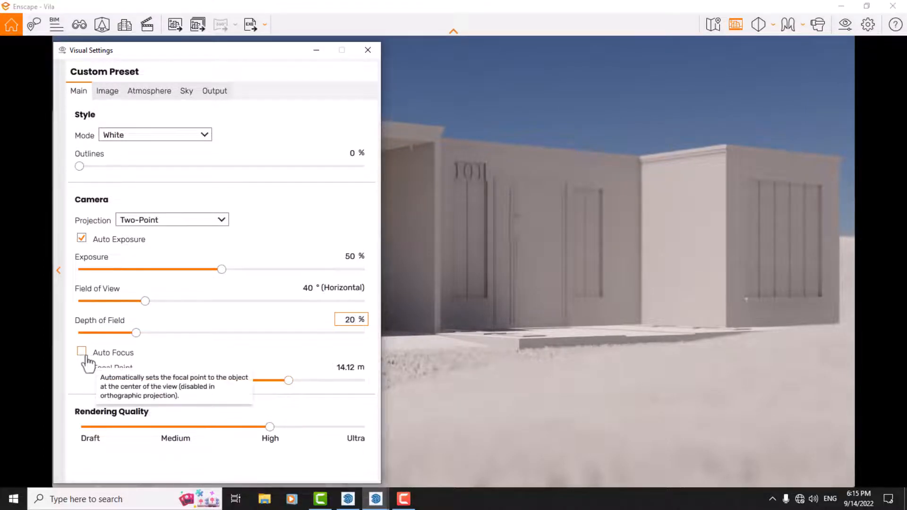
# Step: Preview Auto Focus, then turn it off to keep the manual 14.12 m focus
pyautogui.click(80, 352)
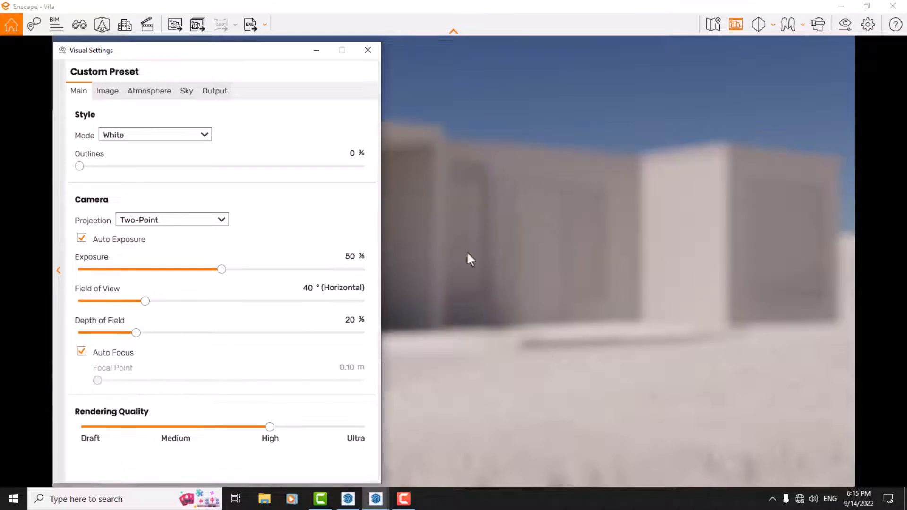
pyautogui.moveTo(488, 256)
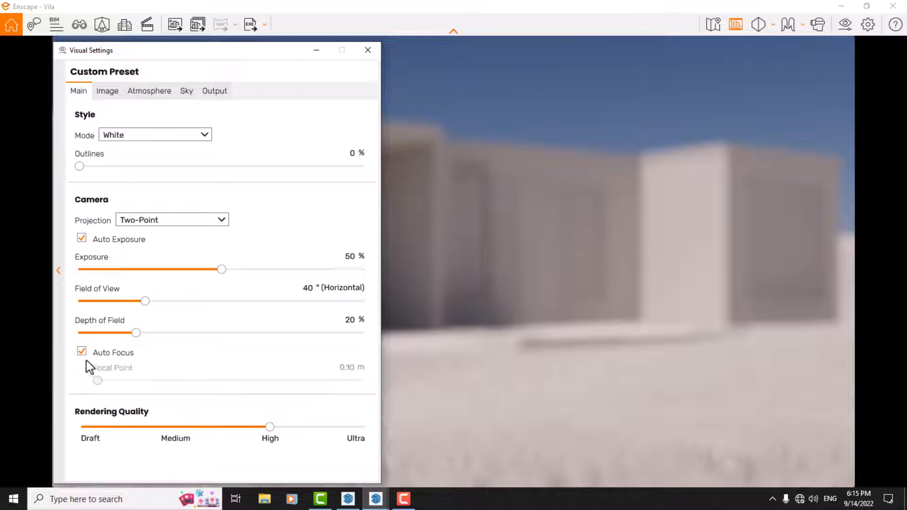
pyautogui.click(80, 352)
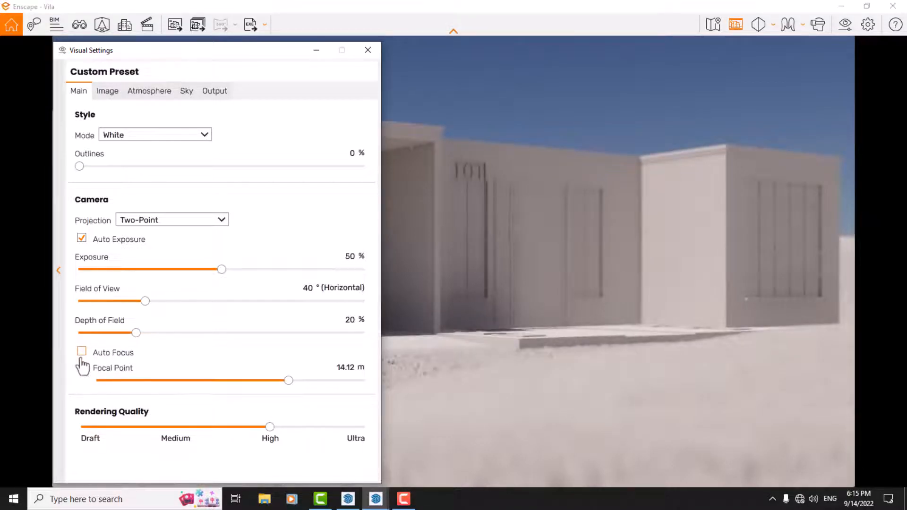
pyautogui.moveTo(118, 381)
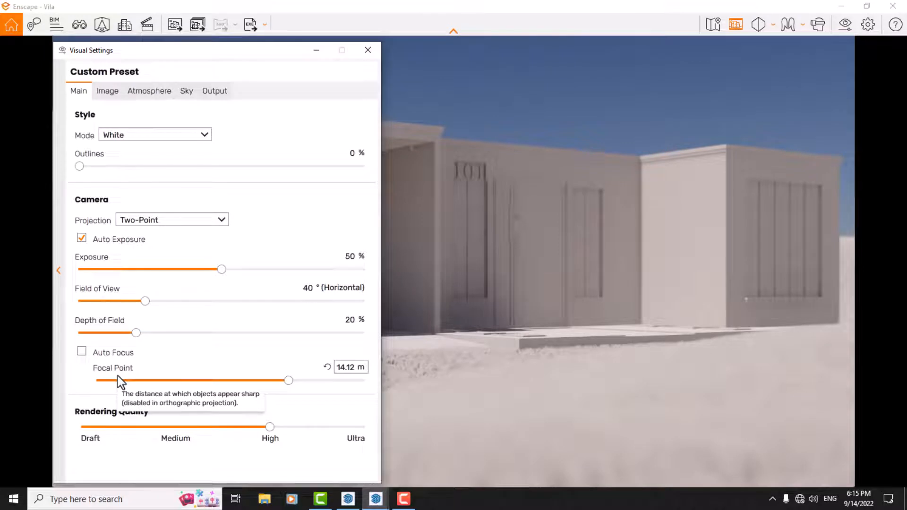
pyautogui.moveTo(311, 386)
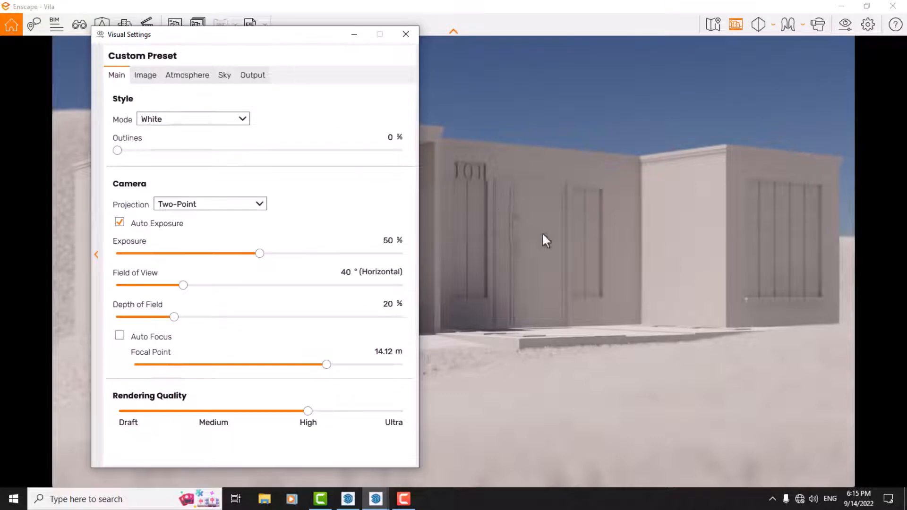
pyautogui.moveTo(327, 364)
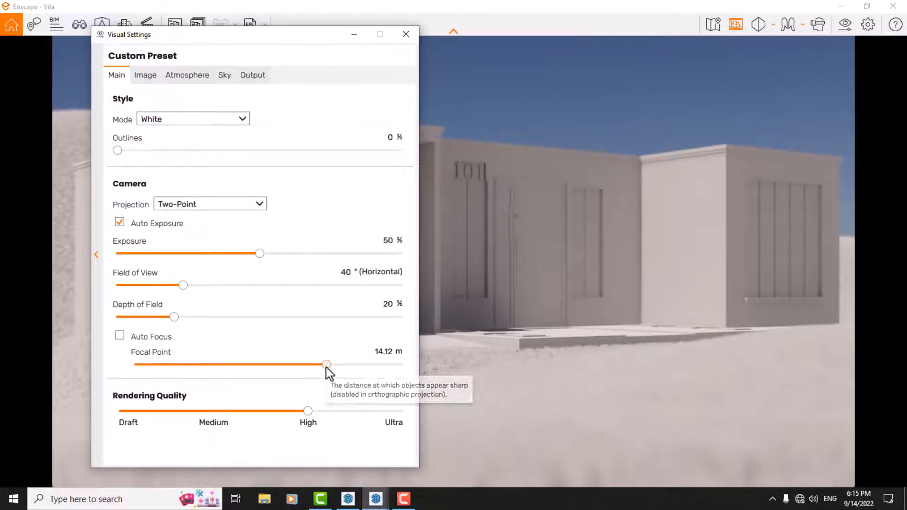
# Step: Try focal point distances with the slider, then enter 18.10 m
pyautogui.moveTo(327, 364); pyautogui.dragTo(322, 364)
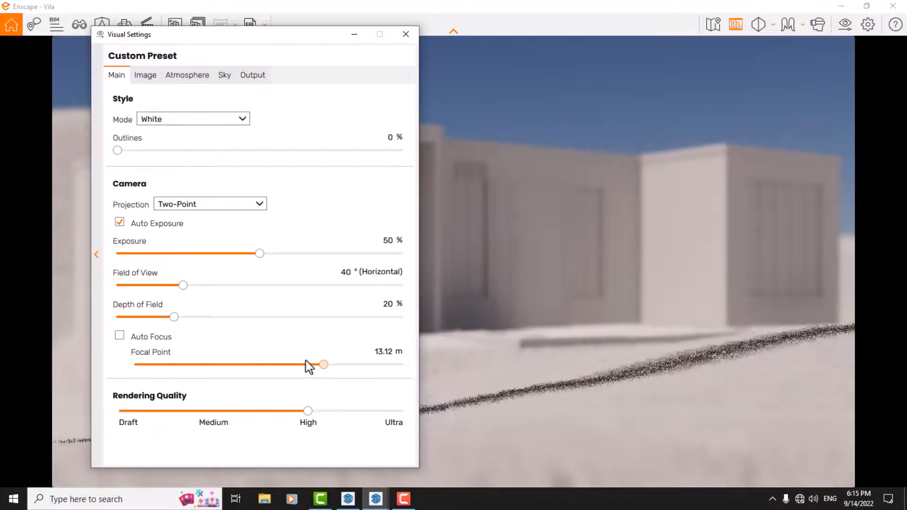
pyautogui.moveTo(322, 364); pyautogui.dragTo(311, 364)
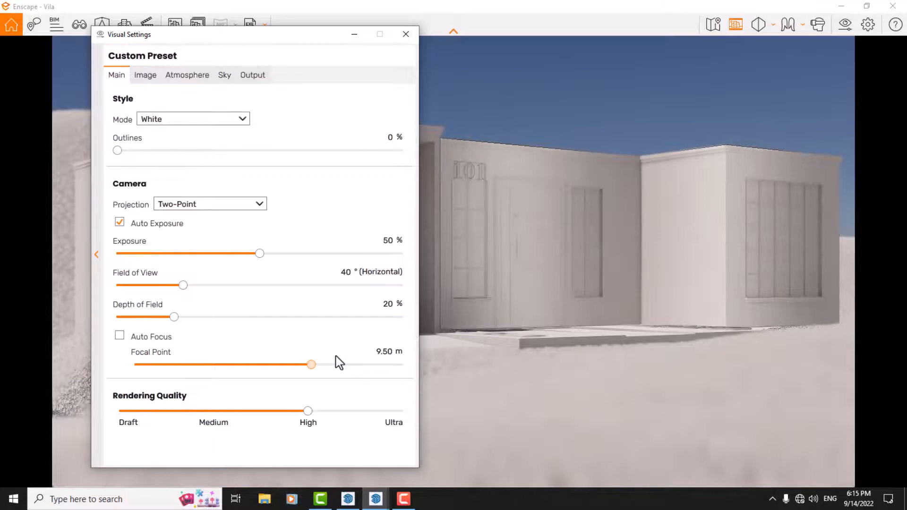
pyautogui.moveTo(311, 364); pyautogui.dragTo(315, 364)
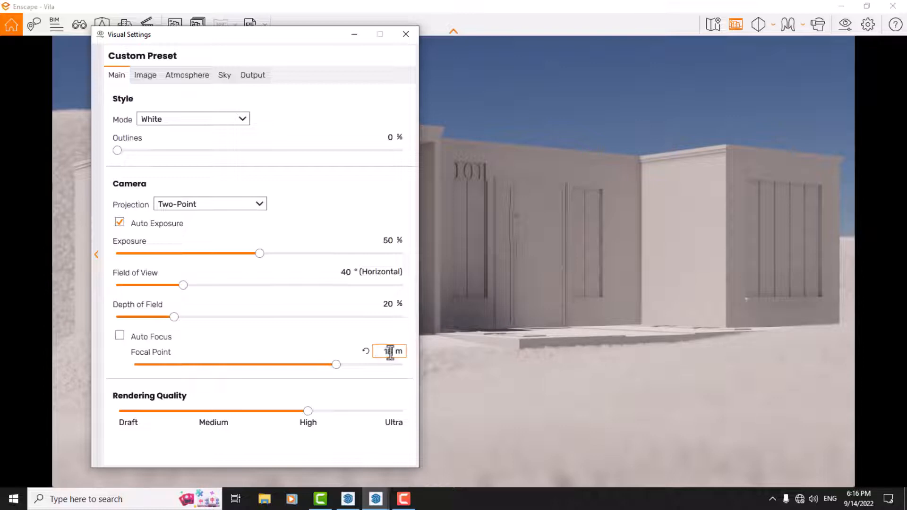
pyautogui.write('18.10')
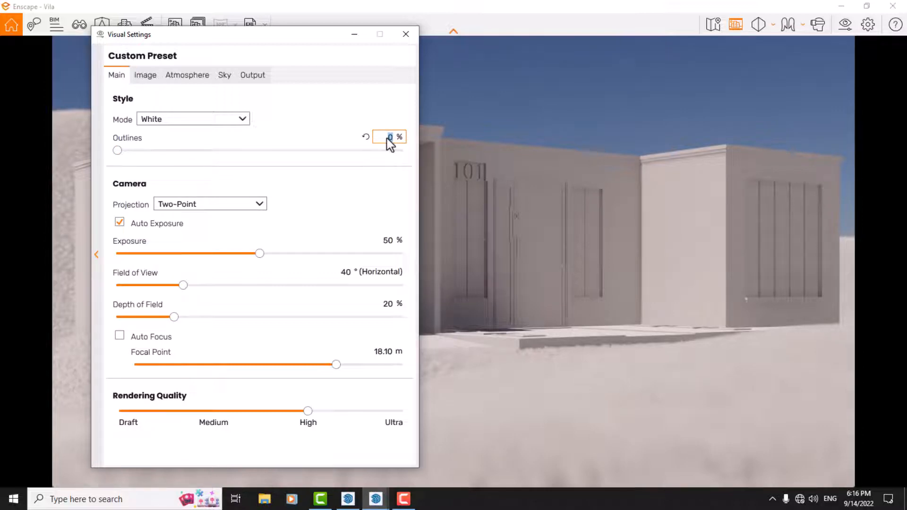
# Step: Drag Outlines to 36% and Rendering Quality up to Ultra
pyautogui.moveTo(118, 150); pyautogui.dragTo(220, 150)
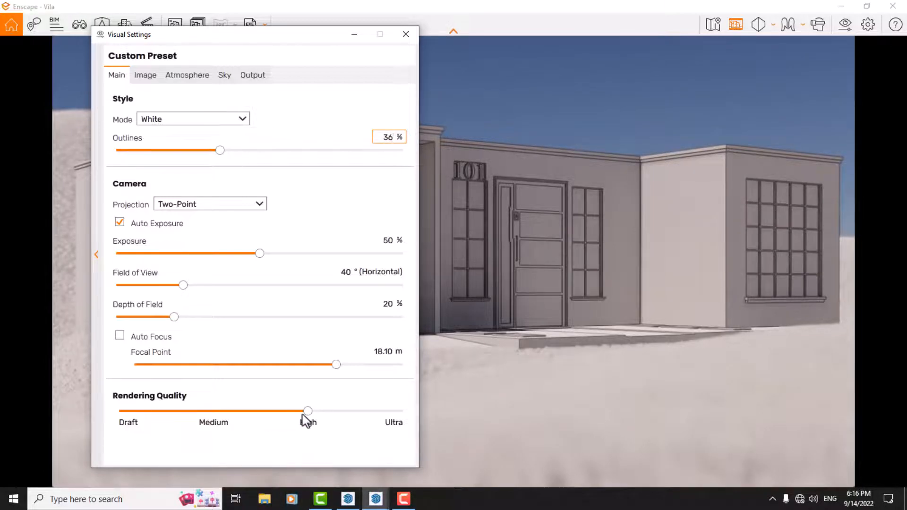
pyautogui.moveTo(307, 411); pyautogui.dragTo(402, 410)
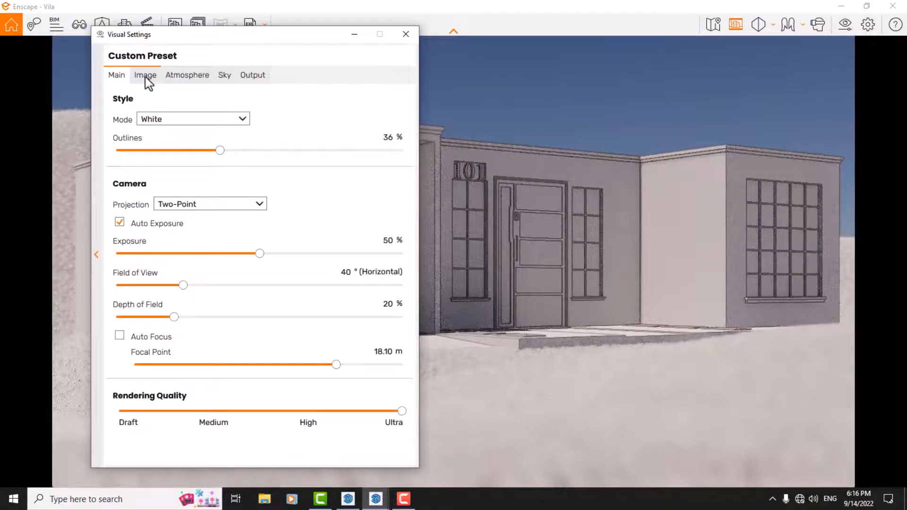
# Step: Lower highlights, lift shadows and raise saturation slightly in the image settings
pyautogui.click(145, 75)
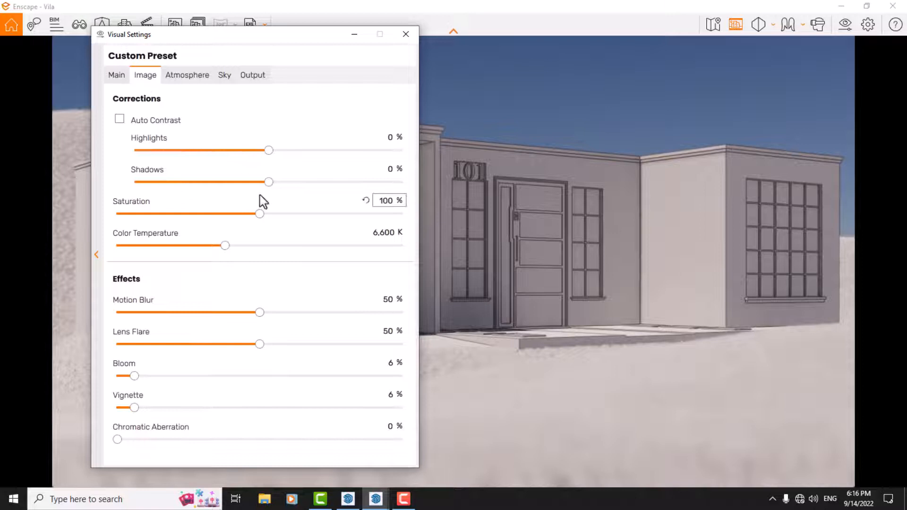
pyautogui.moveTo(268, 150); pyautogui.dragTo(245, 149)
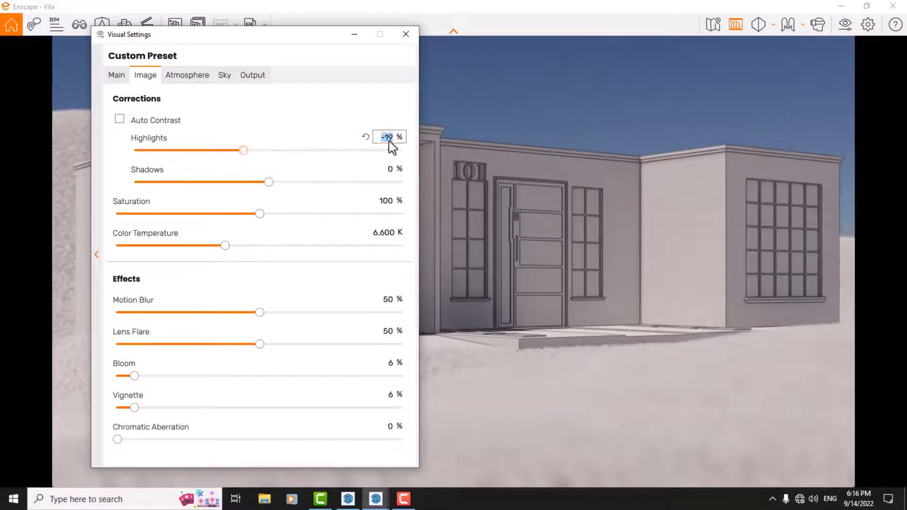
pyautogui.moveTo(243, 150); pyautogui.dragTo(236, 150)
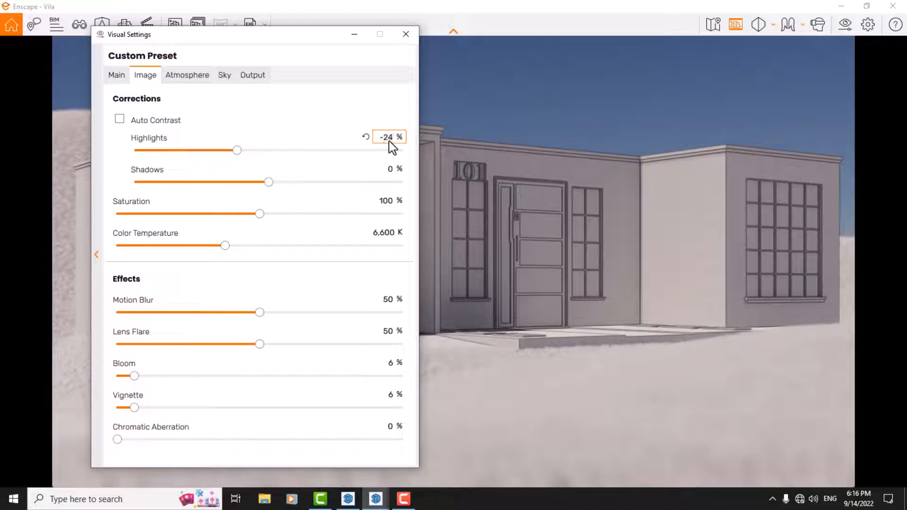
pyautogui.moveTo(267, 182); pyautogui.dragTo(277, 182)
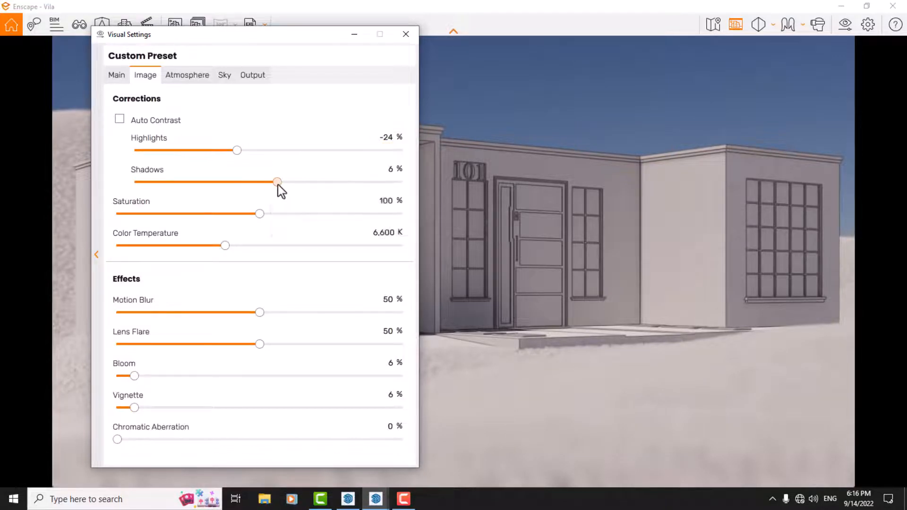
pyautogui.moveTo(277, 181); pyautogui.dragTo(289, 182)
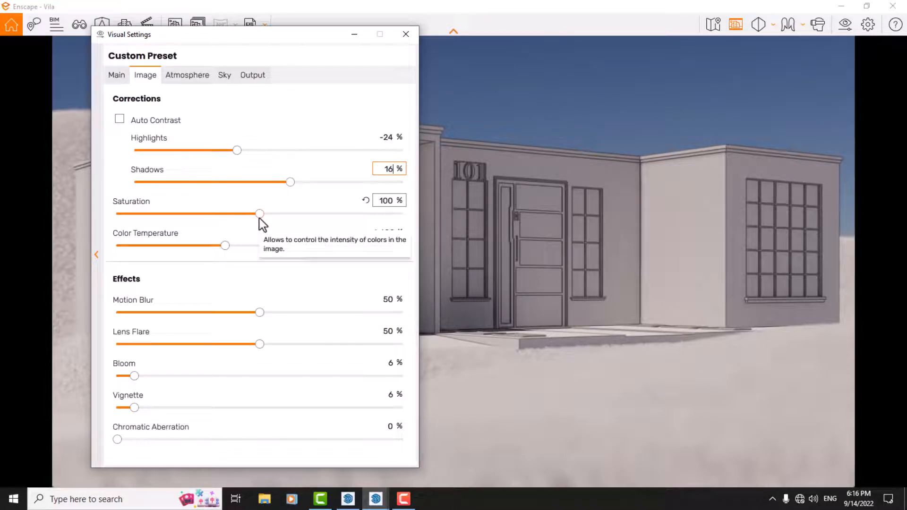
pyautogui.moveTo(259, 214); pyautogui.dragTo(275, 214)
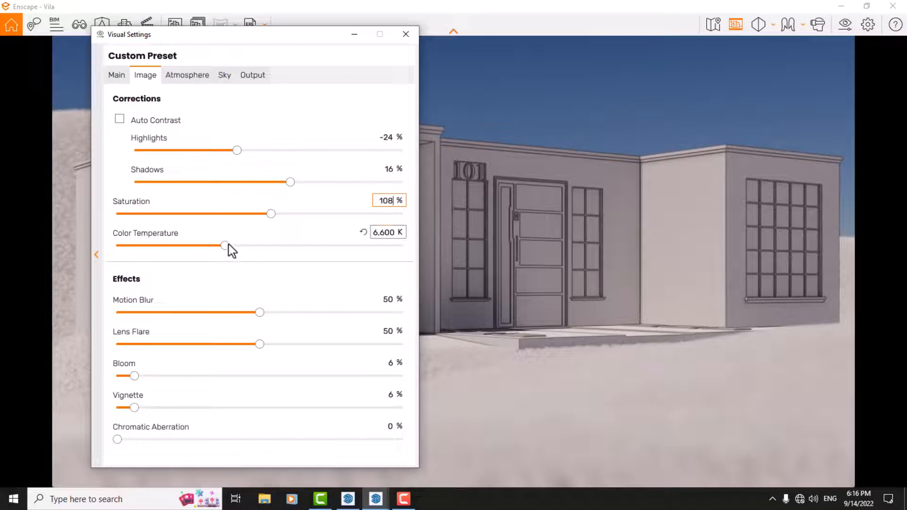
pyautogui.moveTo(224, 245)
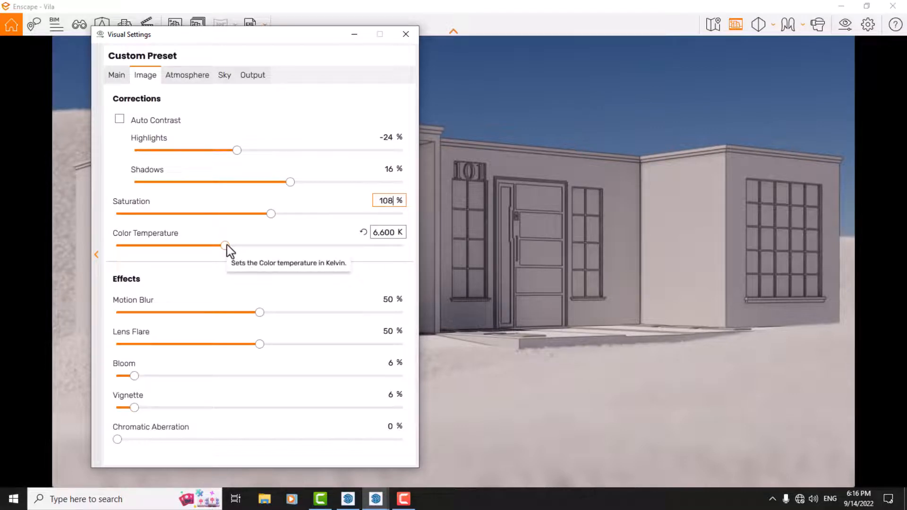
# Step: Set colour temperature to 3800 K and motion blur to 36%
pyautogui.moveTo(225, 244); pyautogui.dragTo(193, 244)
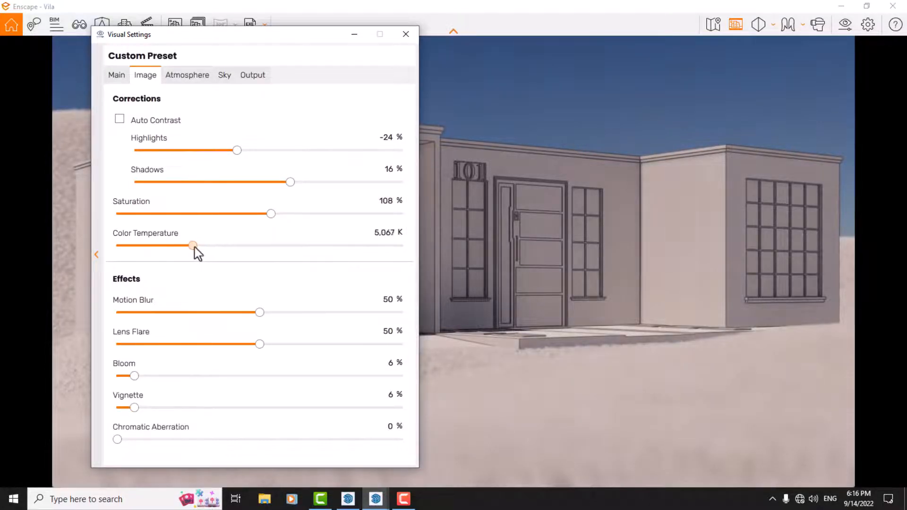
pyautogui.moveTo(193, 245); pyautogui.dragTo(166, 245)
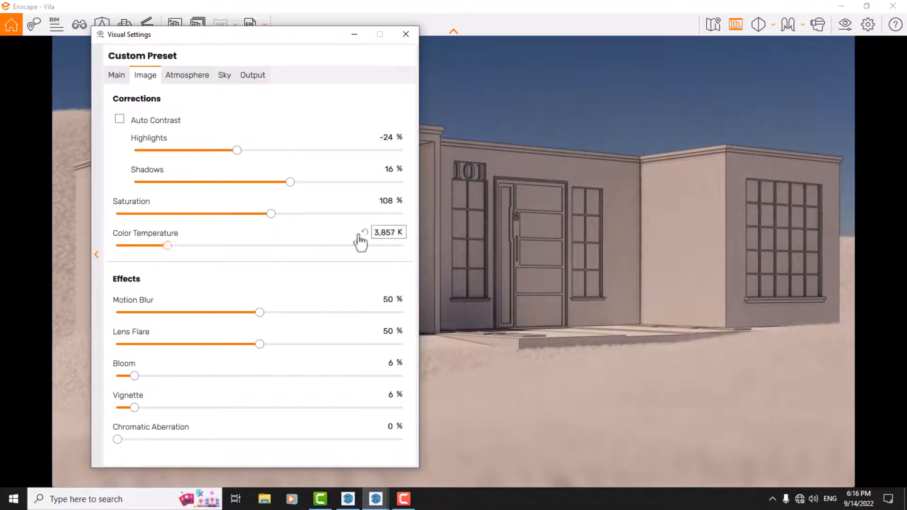
pyautogui.tripleClick(389, 232)
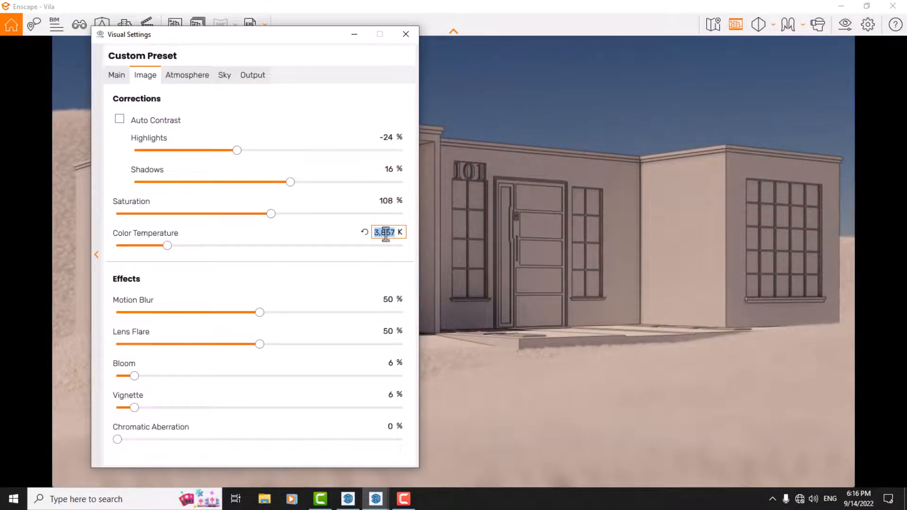
pyautogui.write('3800')
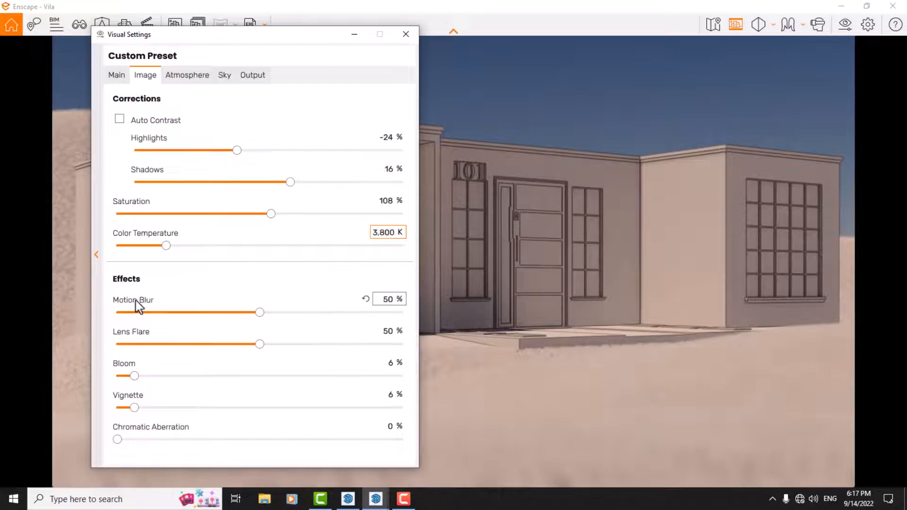
pyautogui.moveTo(399, 305)
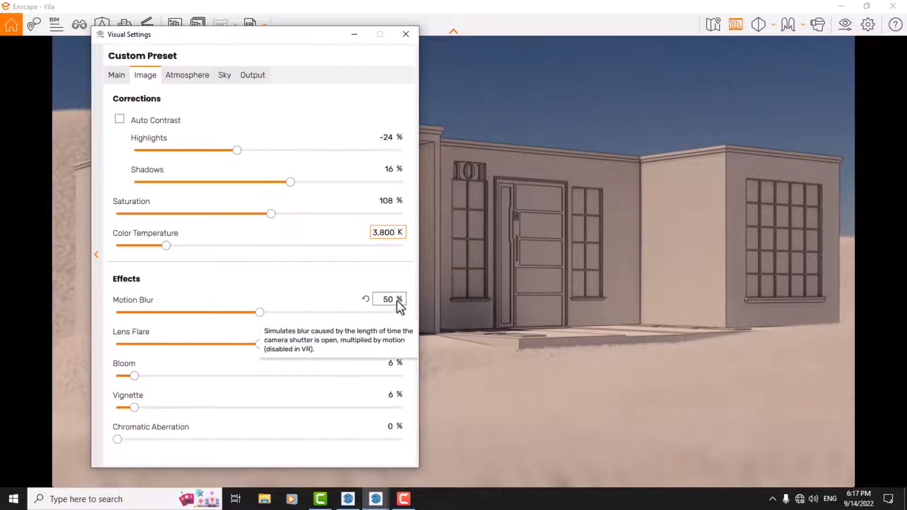
pyautogui.moveTo(260, 312); pyautogui.dragTo(219, 311)
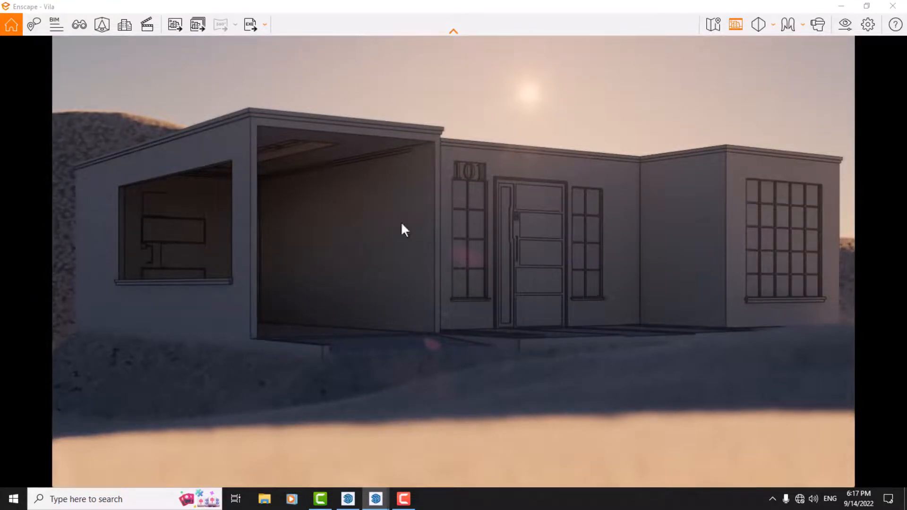
pyautogui.moveTo(843, 24)
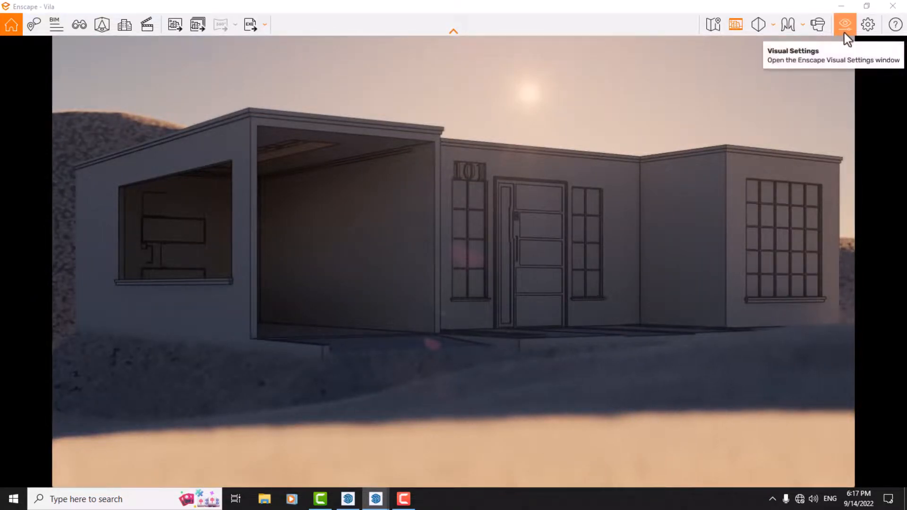
# Step: Reopen Visual Settings and raise lens flare to 96%
pyautogui.click(844, 24)
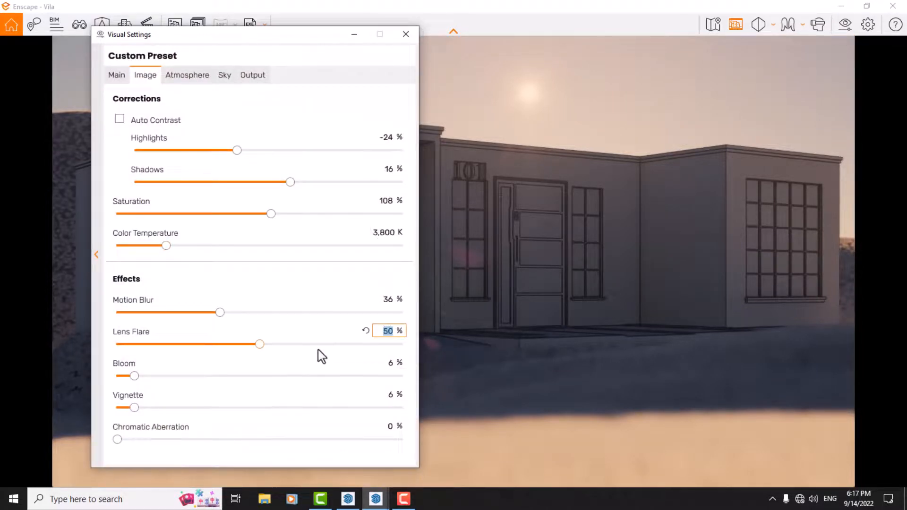
pyautogui.write('96')
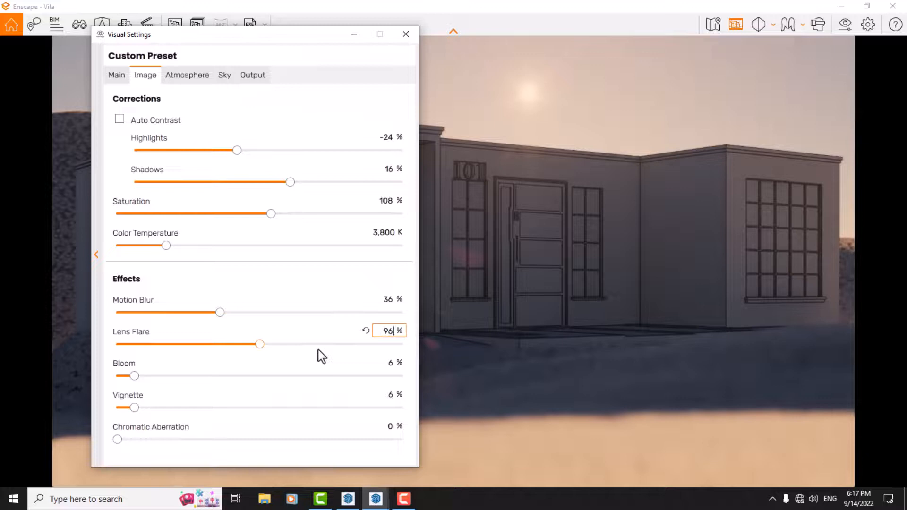
pyautogui.moveTo(259, 344); pyautogui.dragTo(391, 343)
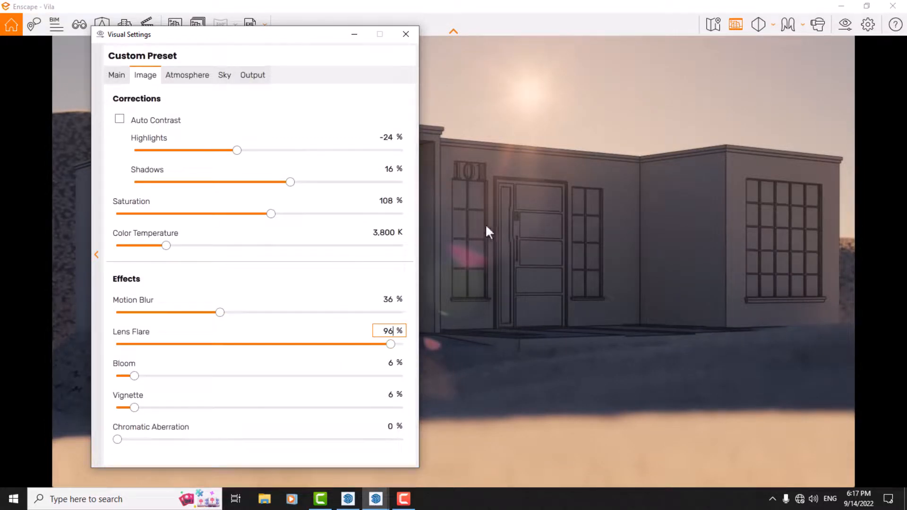
pyautogui.moveTo(453, 357)
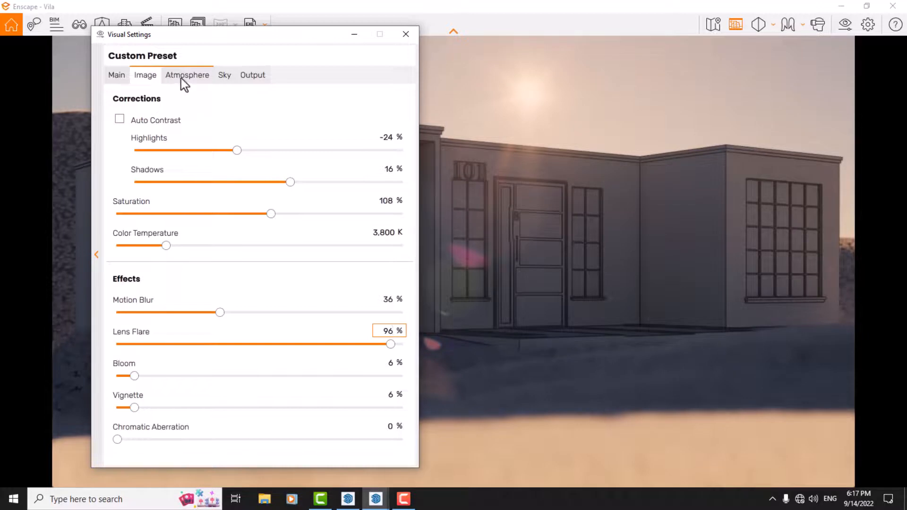
# Step: Set fog height 24 m, sun brightness 94%, shadow sharpness 76%, artificial light 112%
pyautogui.click(187, 75)
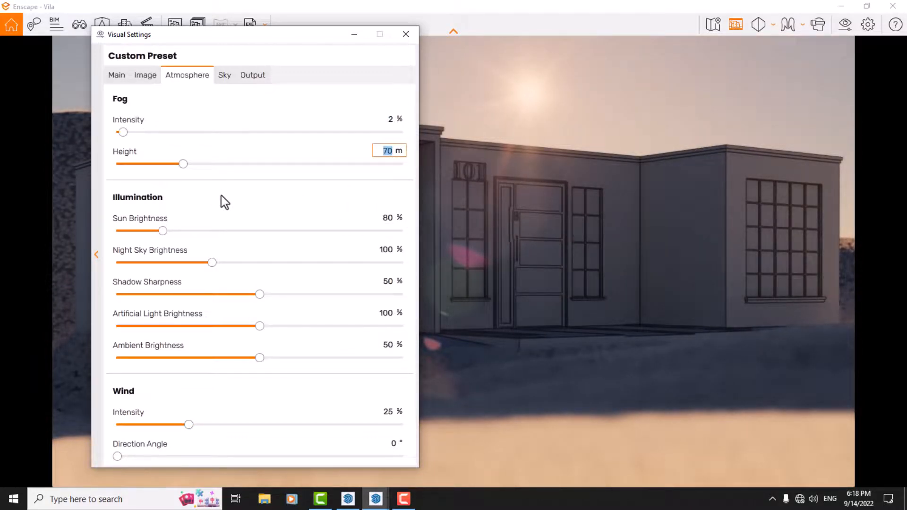
pyautogui.moveTo(183, 164); pyautogui.dragTo(138, 164)
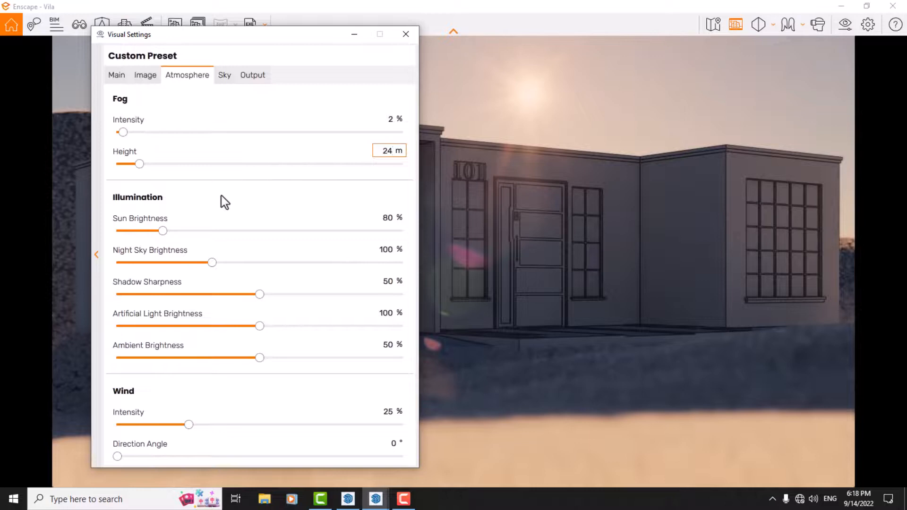
pyautogui.click(389, 218)
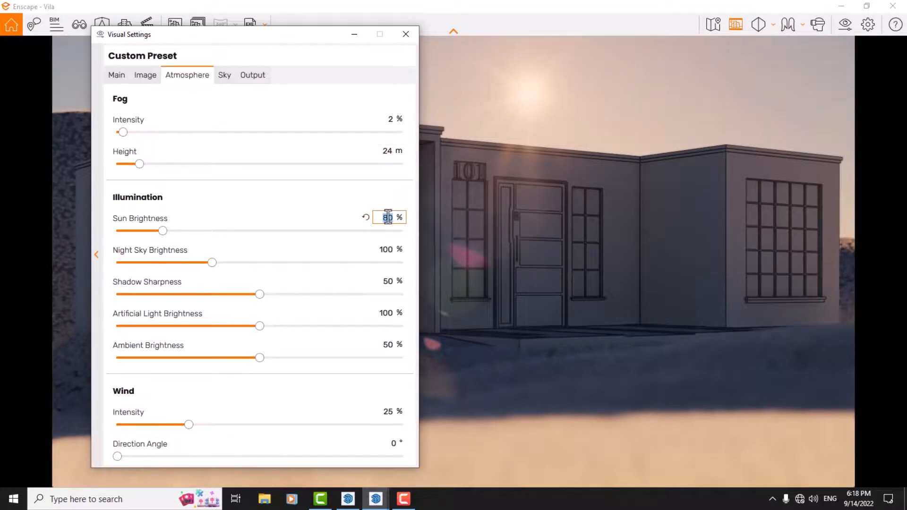
pyautogui.moveTo(162, 230); pyautogui.dragTo(170, 230)
pyautogui.write('76')
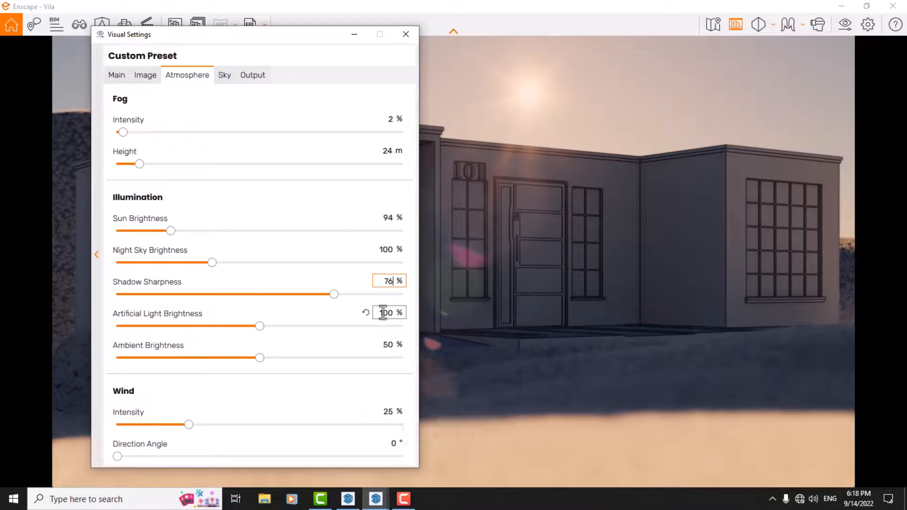
pyautogui.moveTo(385, 312)
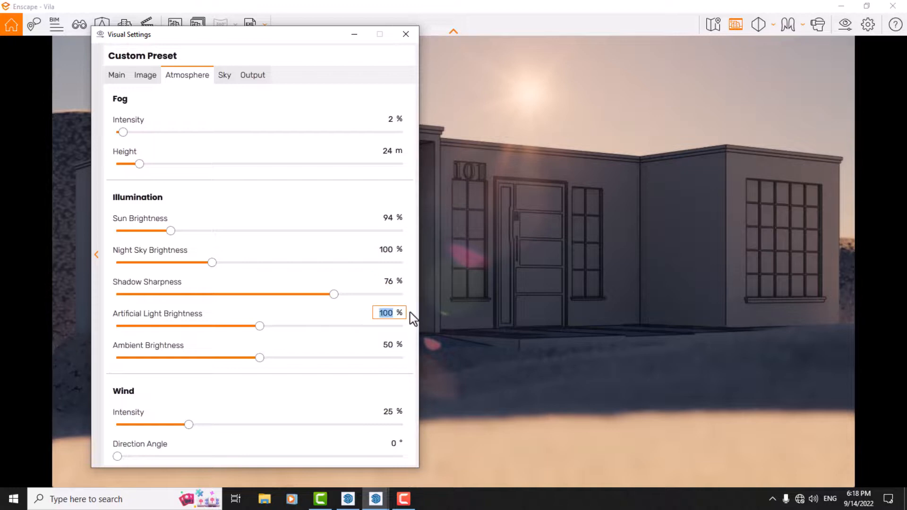
pyautogui.moveTo(260, 325); pyautogui.dragTo(276, 326)
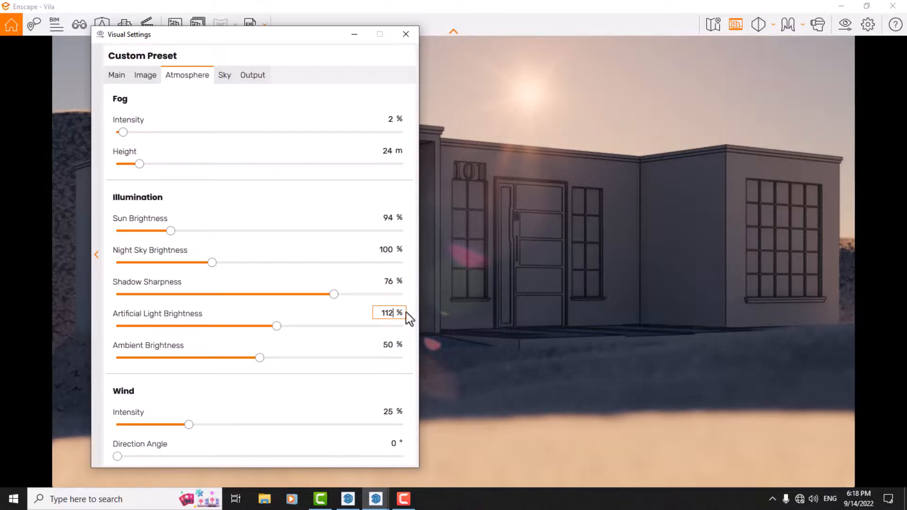
pyautogui.click(389, 411)
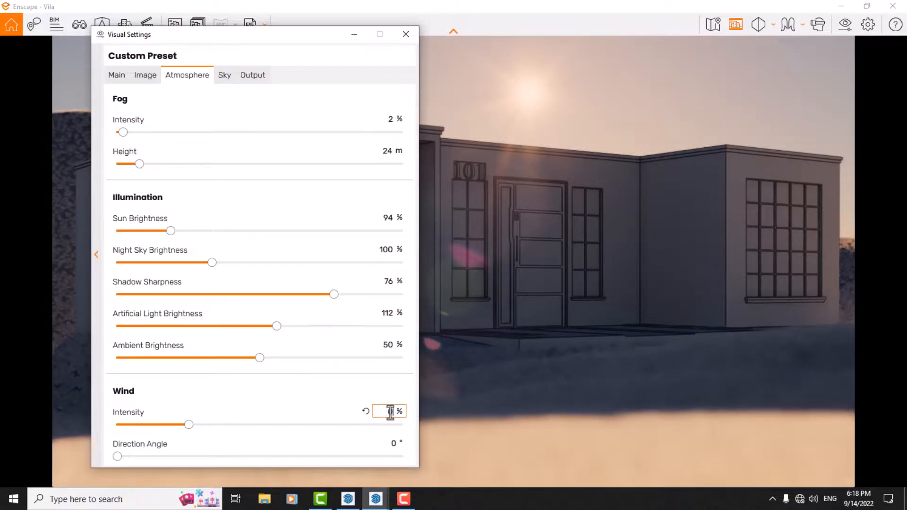
pyautogui.click(224, 75)
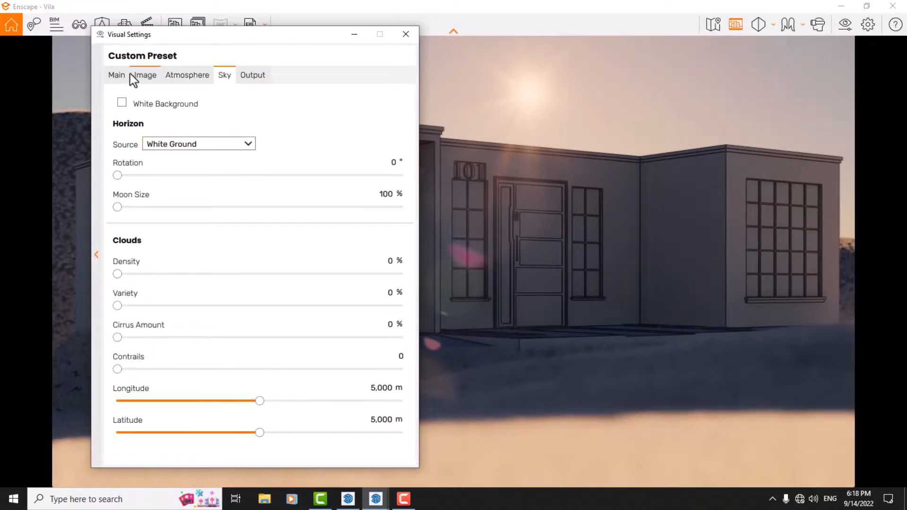
# Step: Reduce depth of field to 10% and nudge exposure slightly above 50%
pyautogui.click(117, 75)
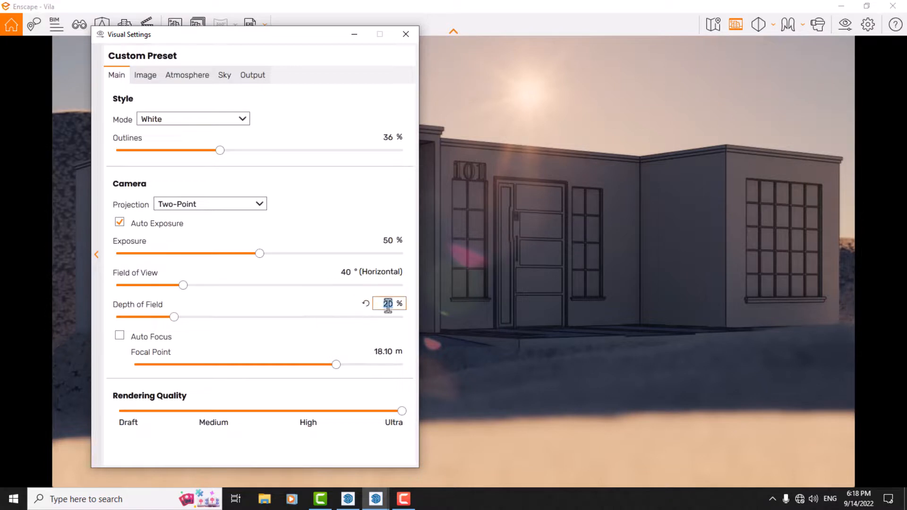
pyautogui.moveTo(174, 316); pyautogui.dragTo(146, 316)
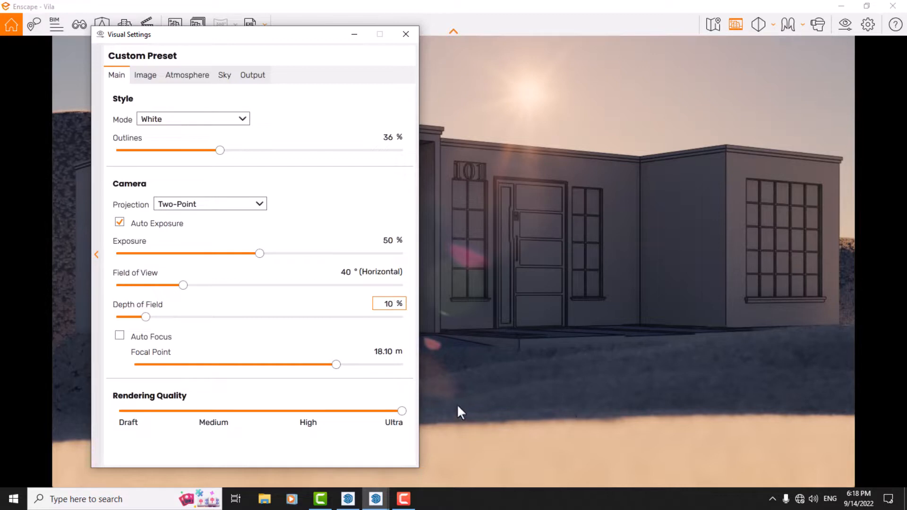
pyautogui.moveTo(384, 242)
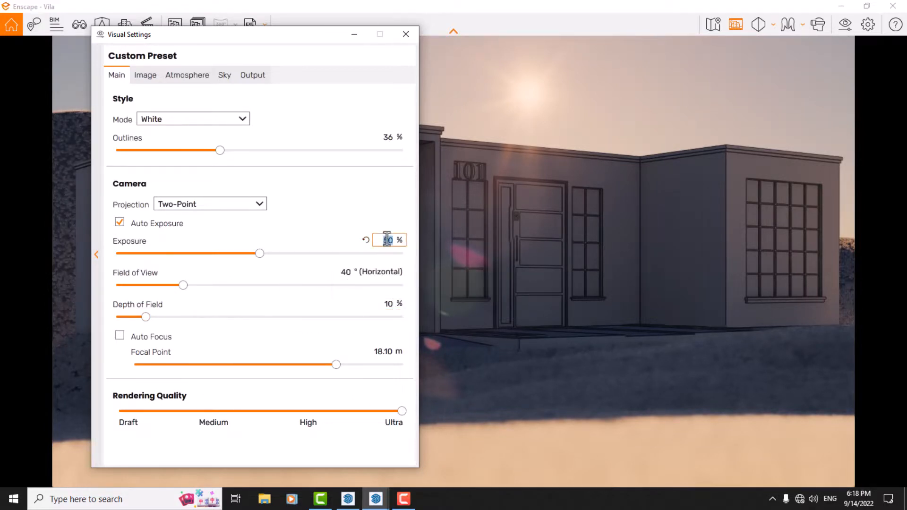
pyautogui.moveTo(260, 253); pyautogui.dragTo(270, 253)
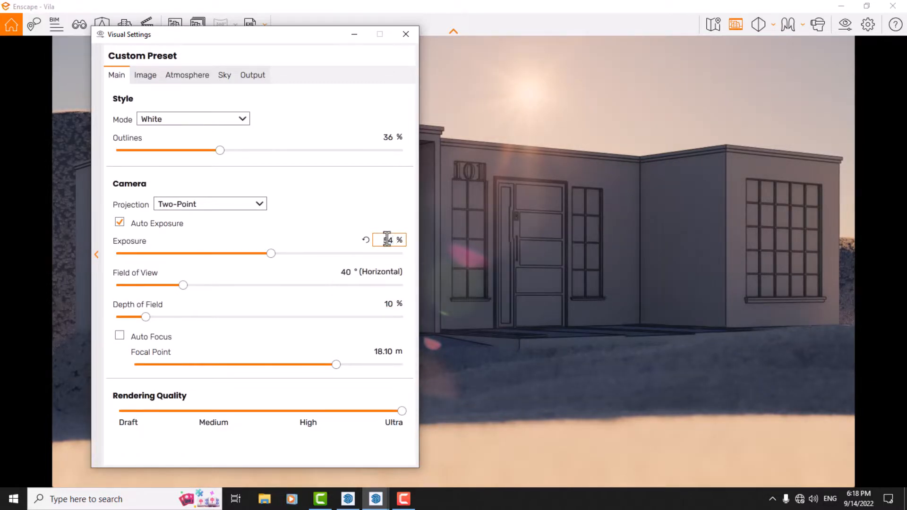
pyautogui.click(406, 34)
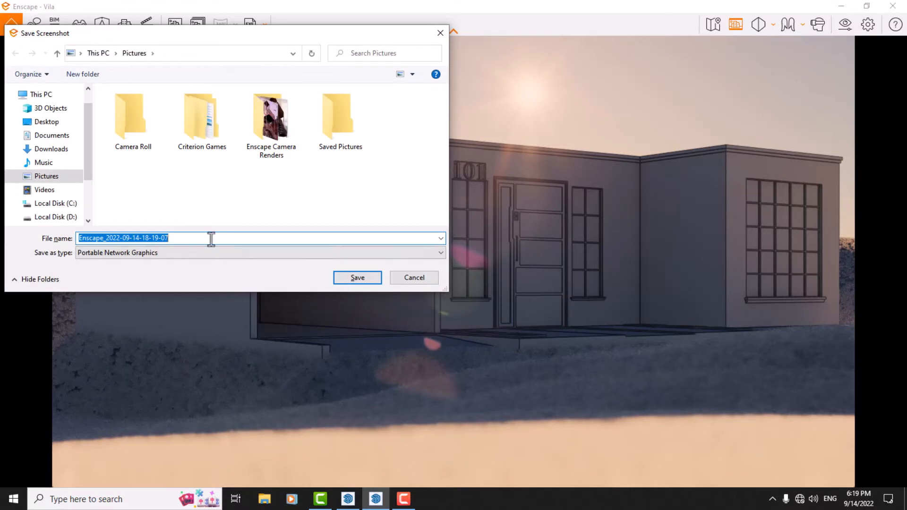
# Step: Save the render as a PNG named 'Whit' in Pictures > Enscape Camera Renders
pyautogui.doubleClick(271, 114)
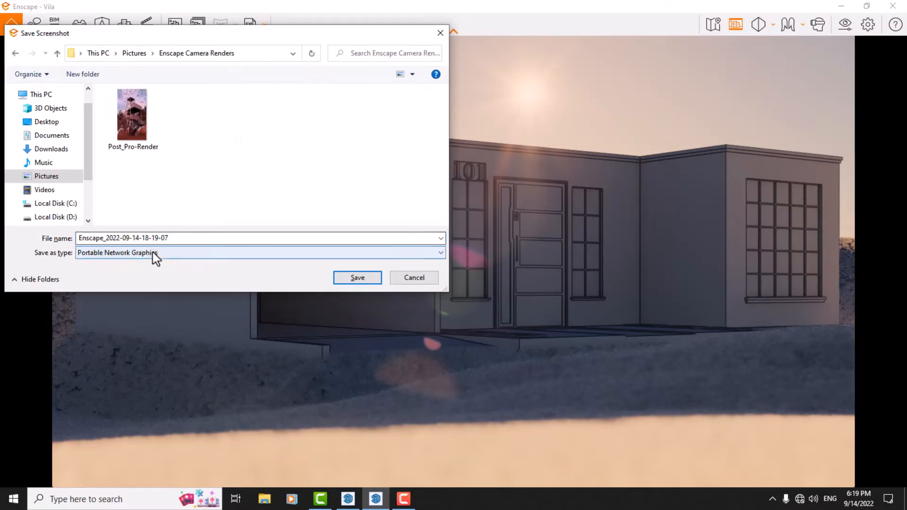
pyautogui.click(259, 252)
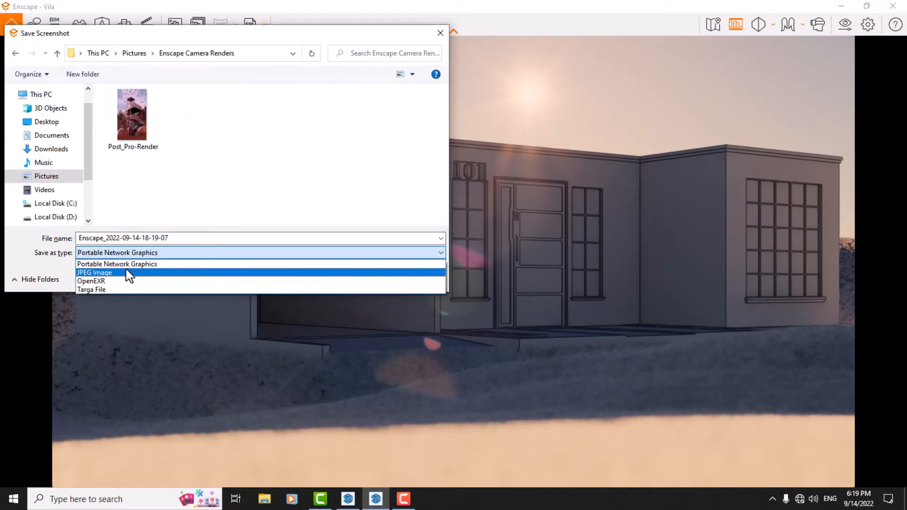
pyautogui.moveTo(103, 281)
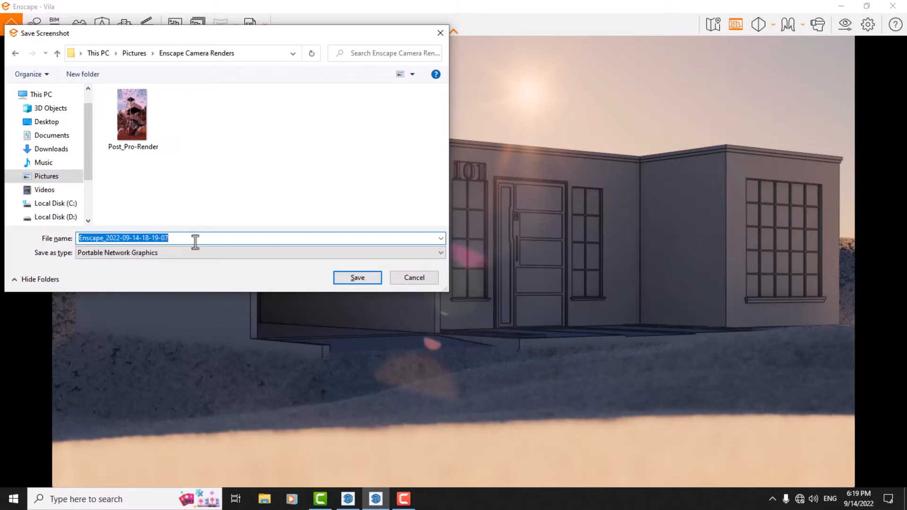
pyautogui.write('Whit')
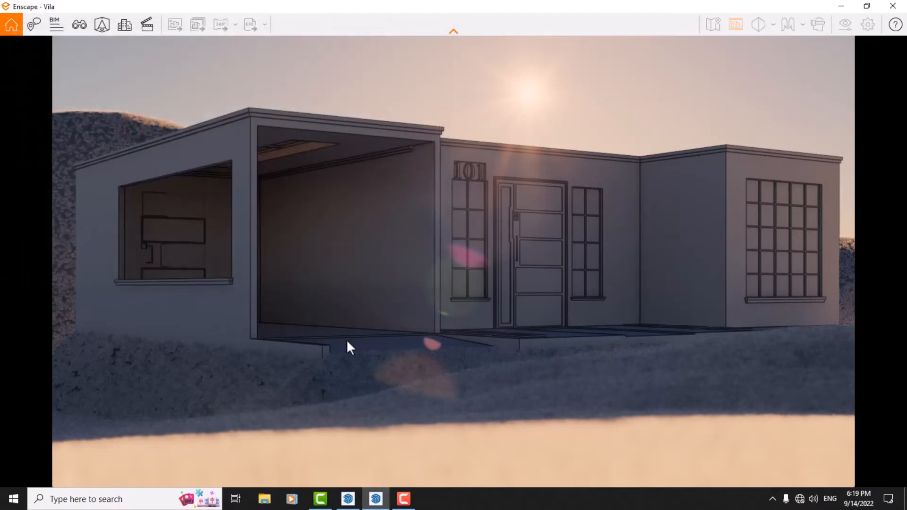
pyautogui.click(174, 24)
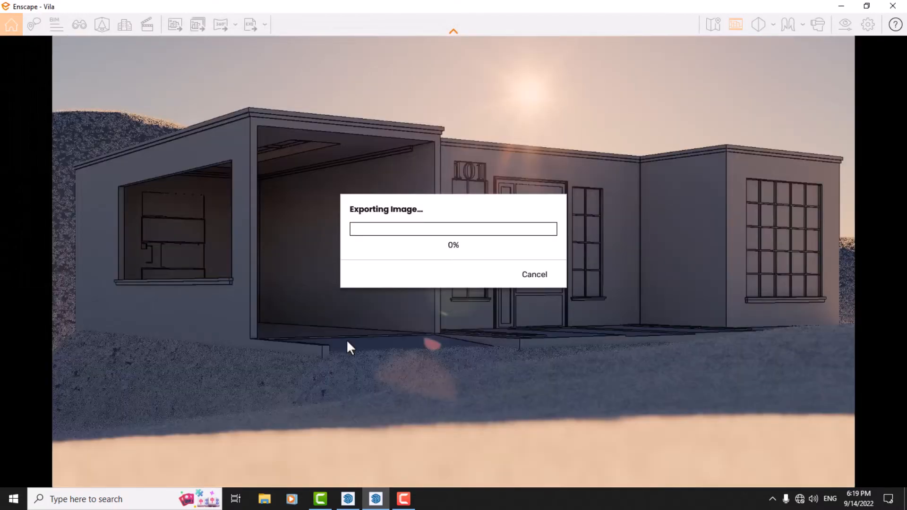